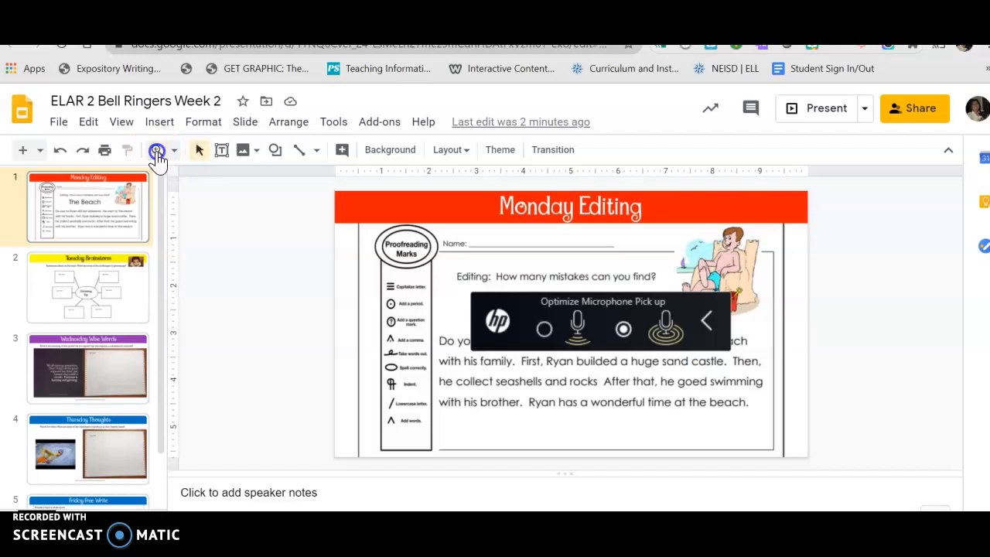
# Pick a larger zoom level and bring The Beach paragraph into view.
pyautogui.click(174, 150)
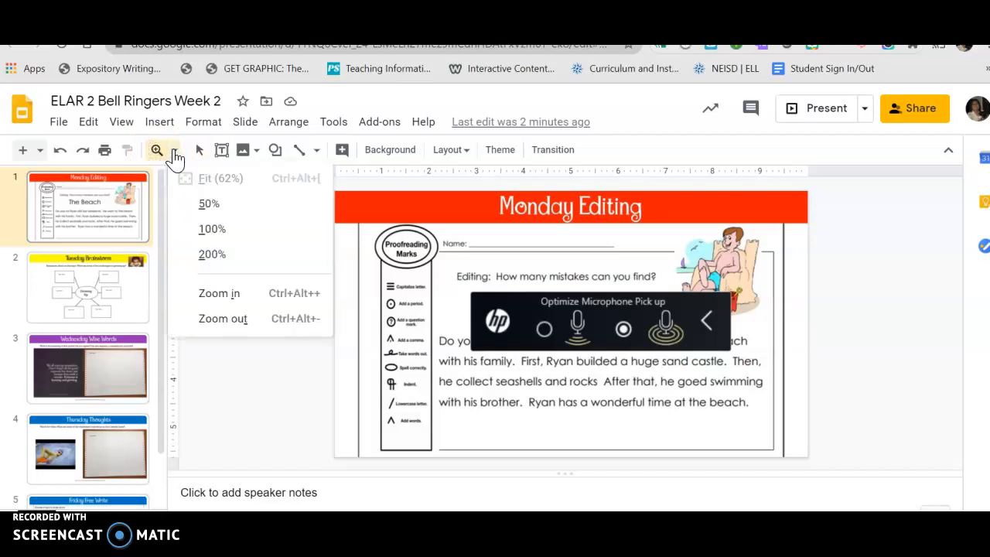
pyautogui.click(212, 229)
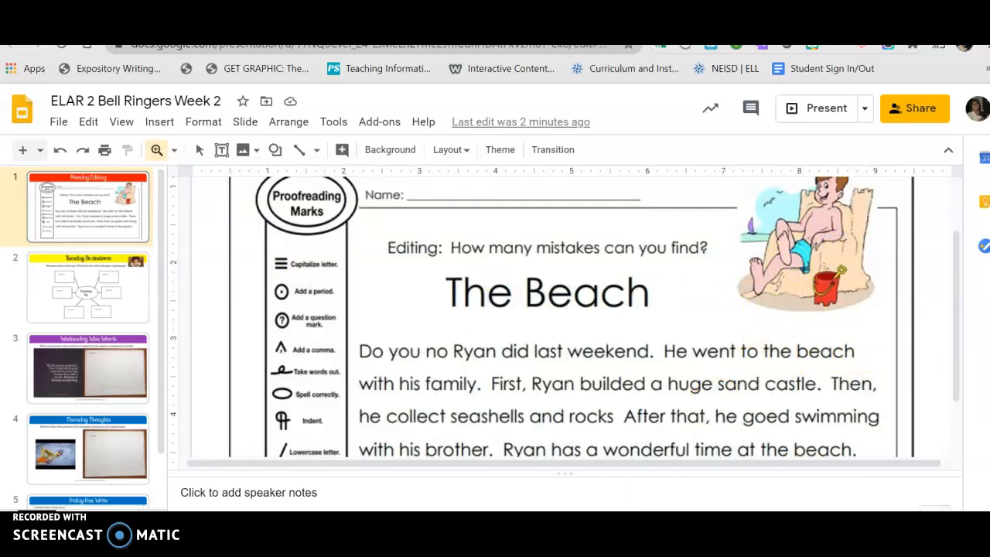
pyautogui.scroll(-3)
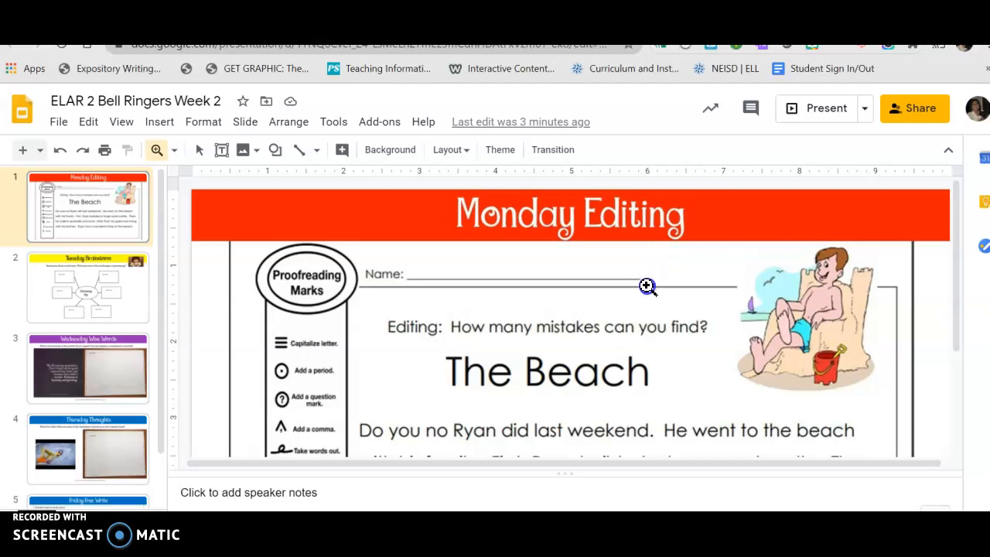
pyautogui.moveTo(639, 325)
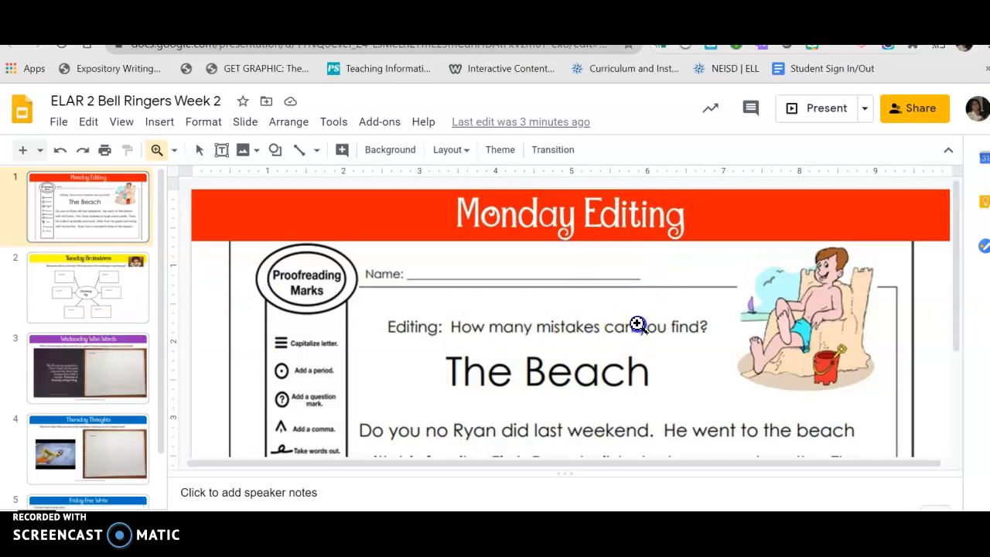
pyautogui.scroll(-3)
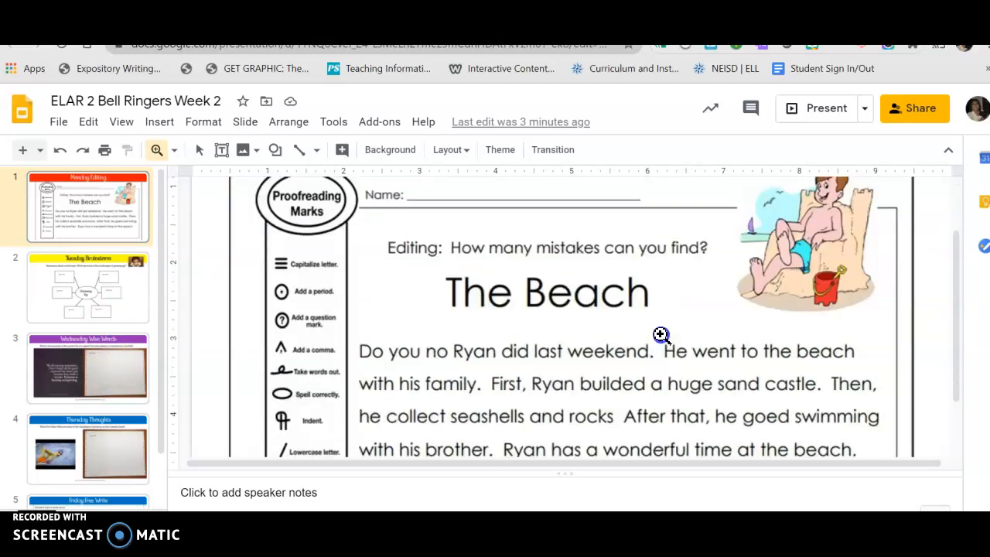
pyautogui.moveTo(558, 269)
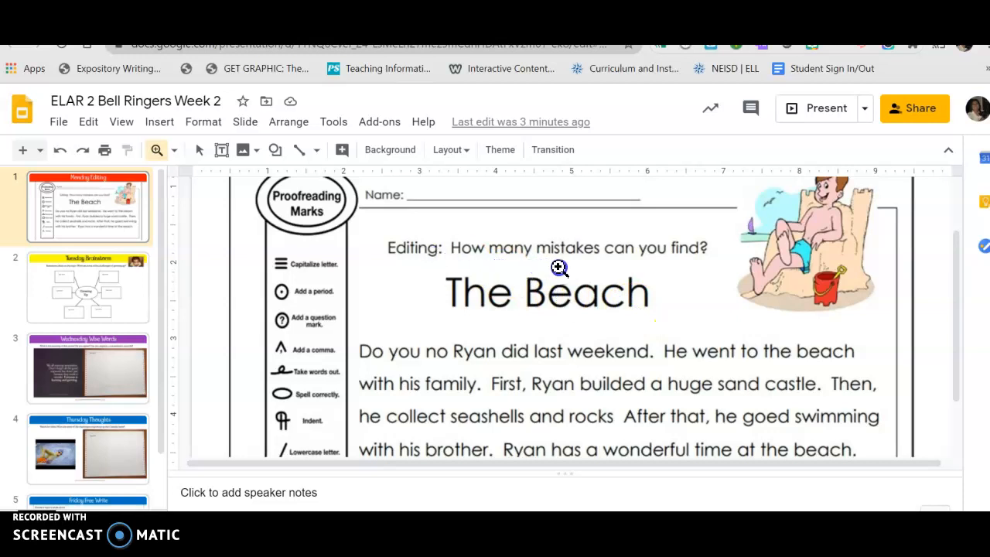
pyautogui.moveTo(699, 283)
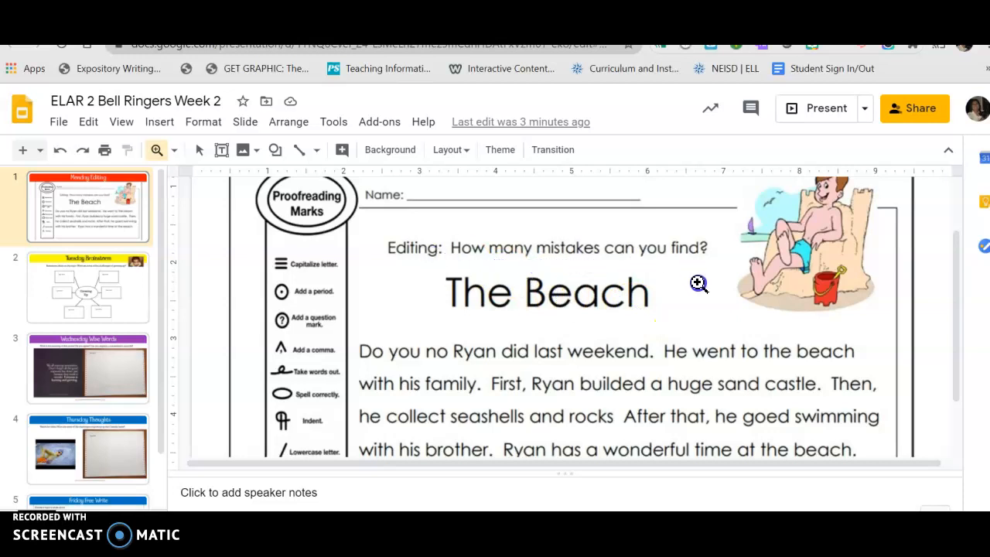
pyautogui.scroll(-3)
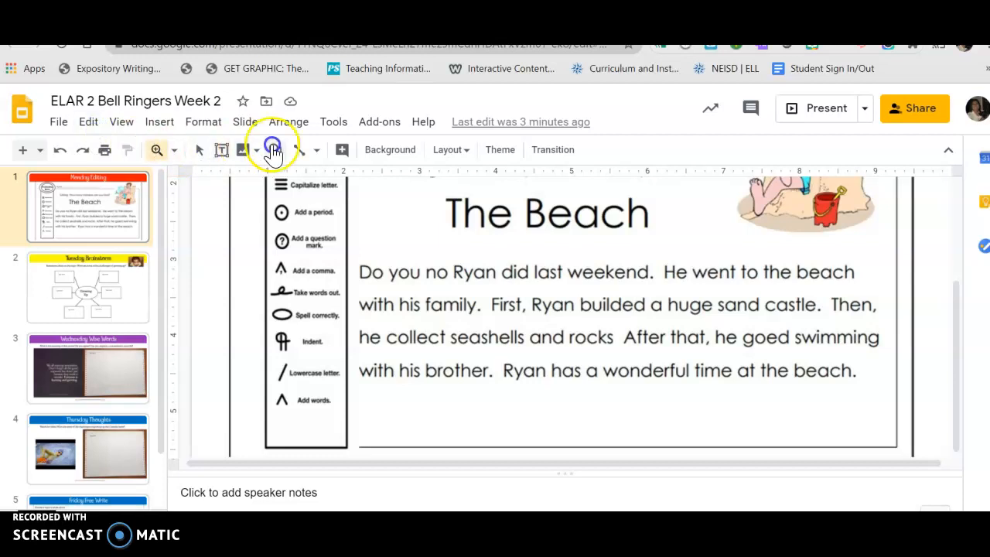
# Zoom into the story text, then return the slide to a readable 100% zoom.
pyautogui.click(87, 121)
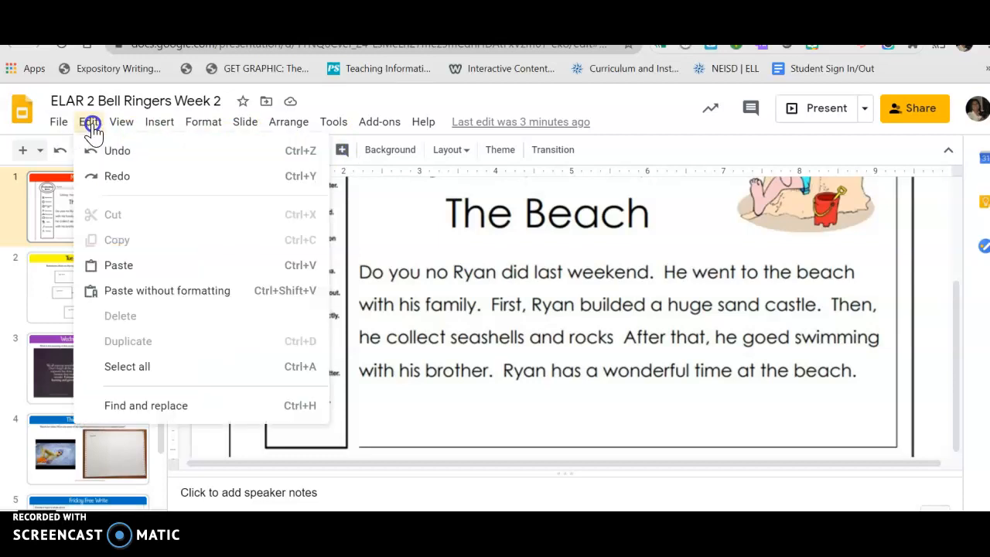
pyautogui.click(159, 121)
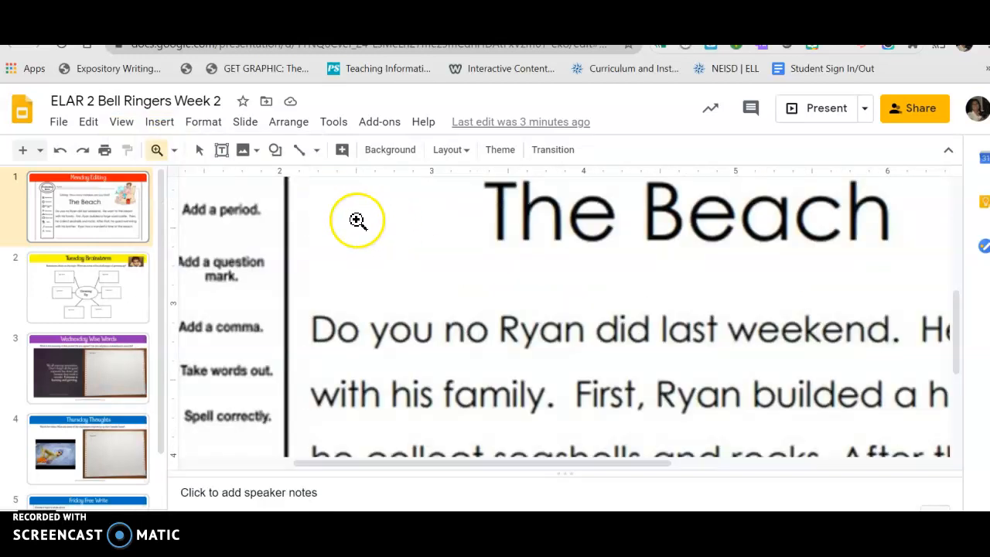
pyautogui.click(173, 148)
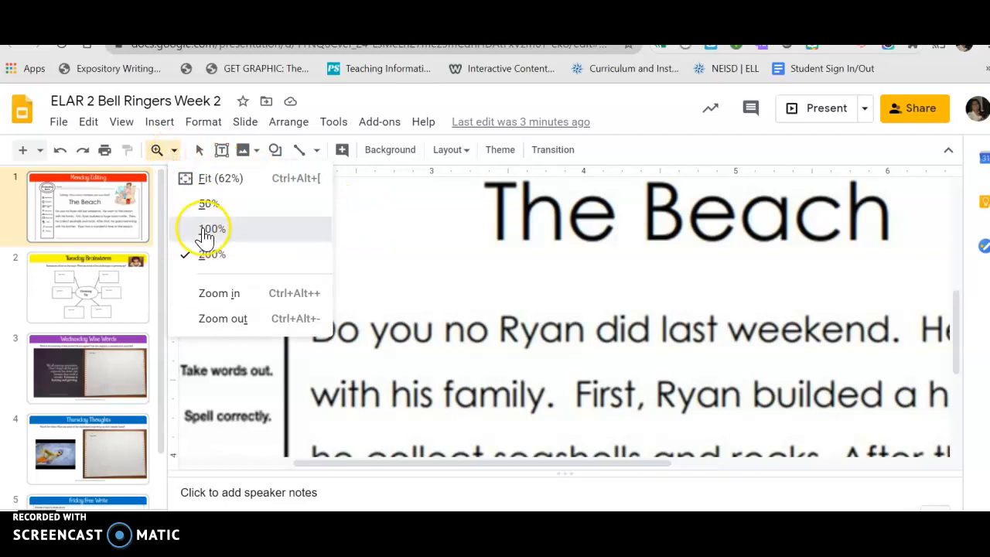
pyautogui.click(210, 229)
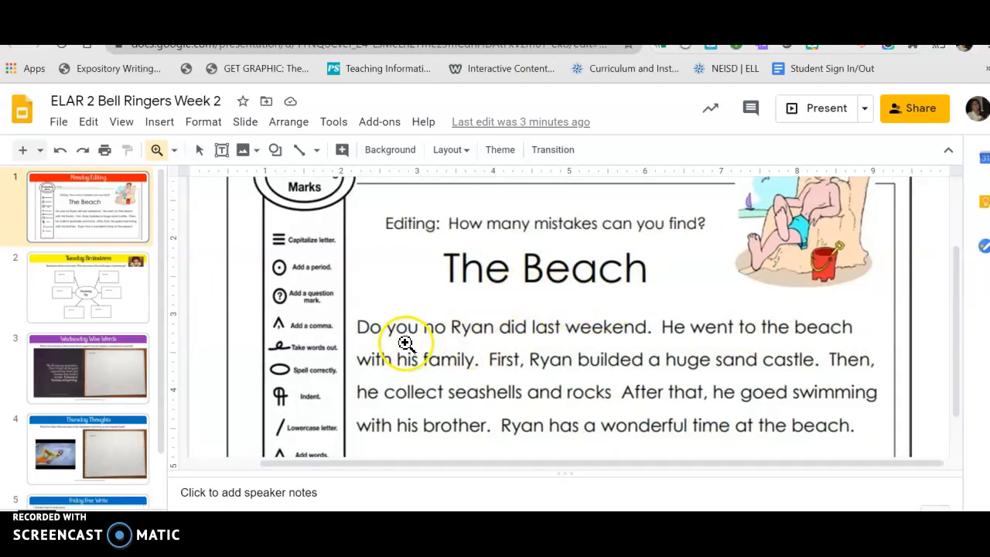
pyautogui.moveTo(470, 347)
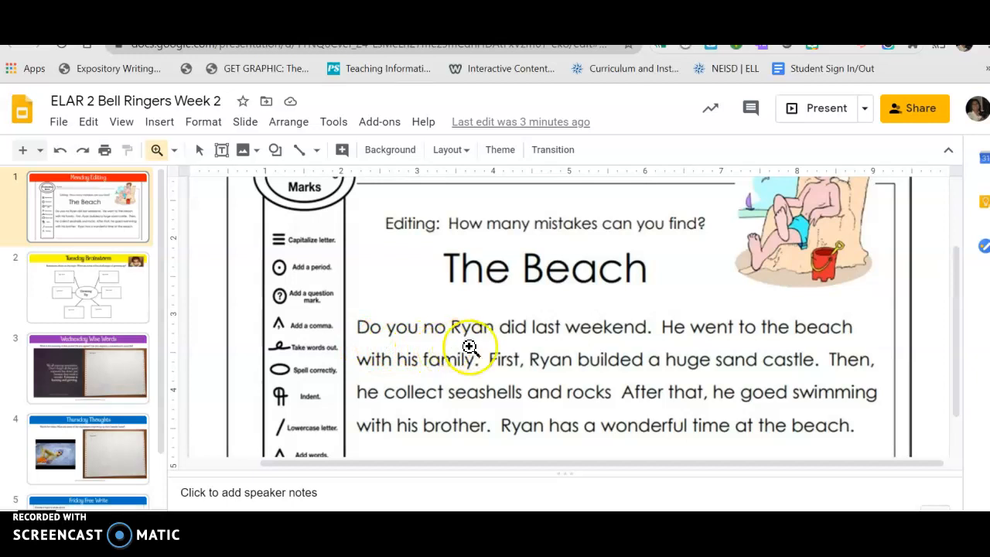
pyautogui.moveTo(602, 337)
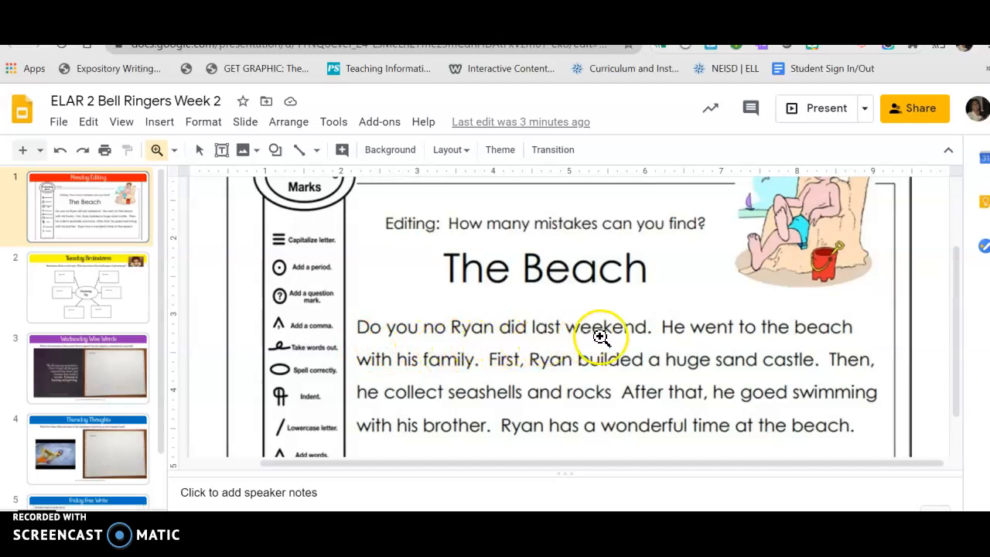
pyautogui.moveTo(472, 344)
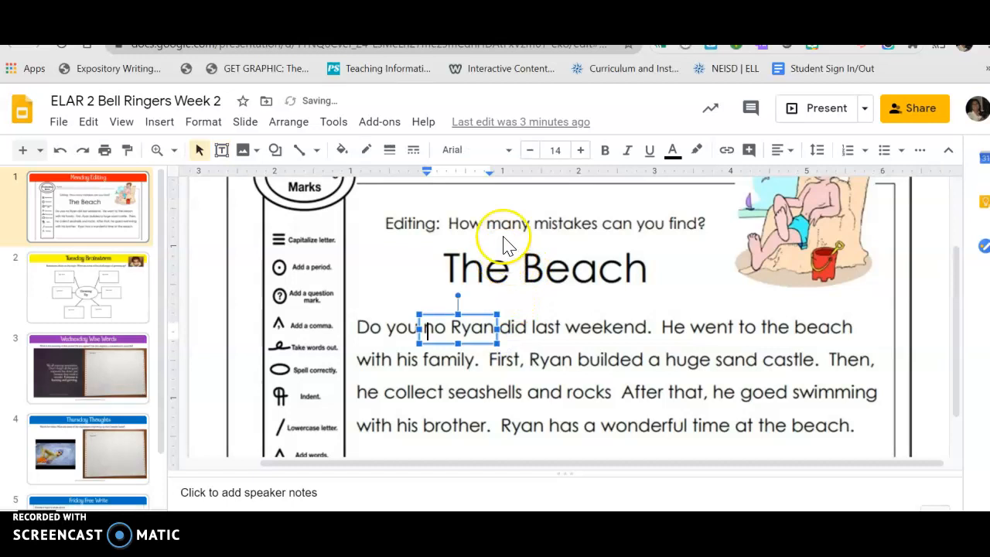
# Apply pink highlight colour to the 'Know what' correction text box.
pyautogui.click(696, 149)
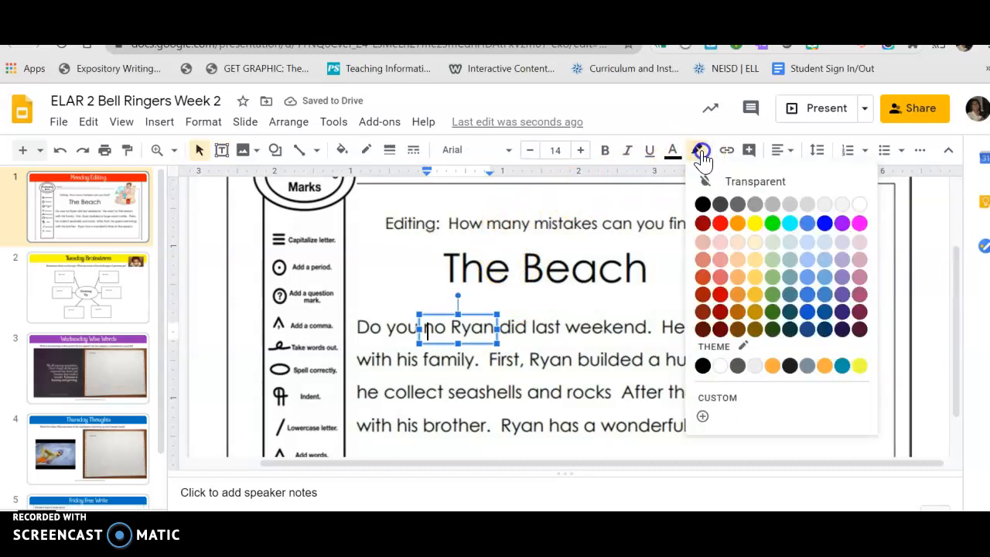
pyautogui.moveTo(699, 150)
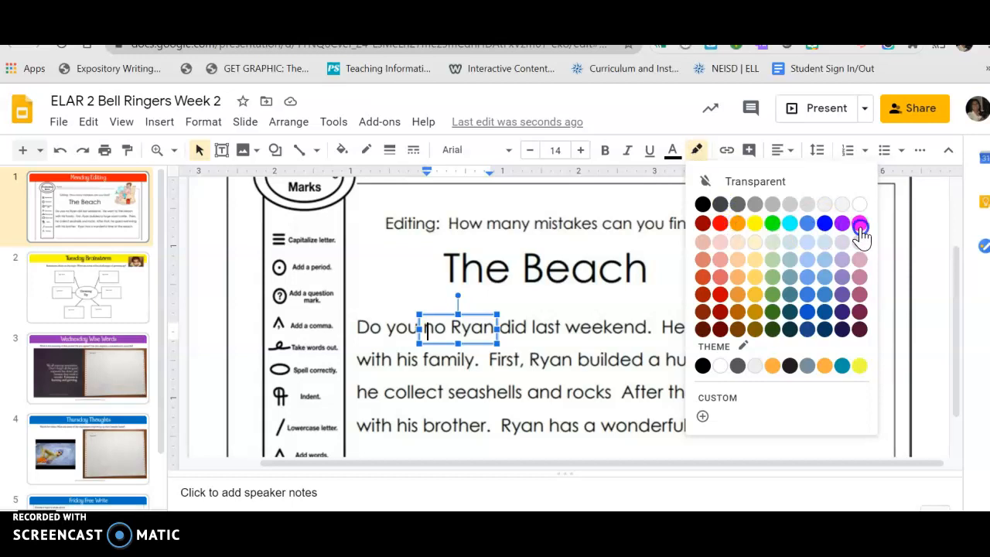
pyautogui.click(860, 223)
pyautogui.write('Know what')
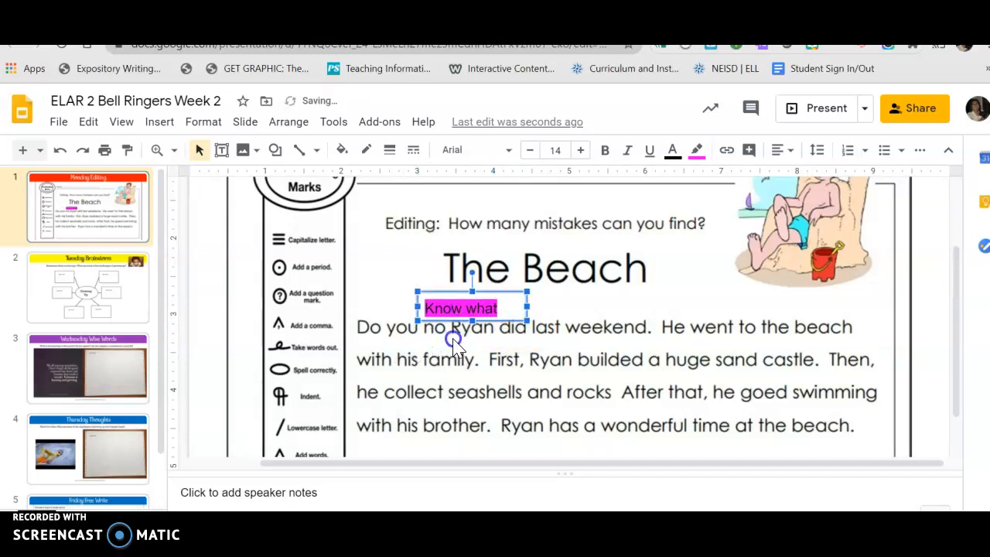
pyautogui.moveTo(640, 341)
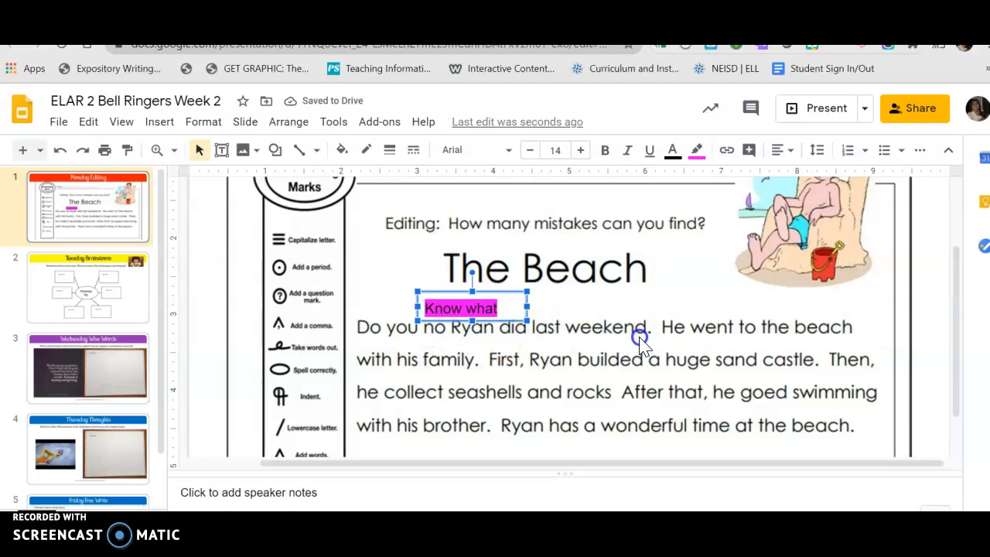
pyautogui.moveTo(687, 340)
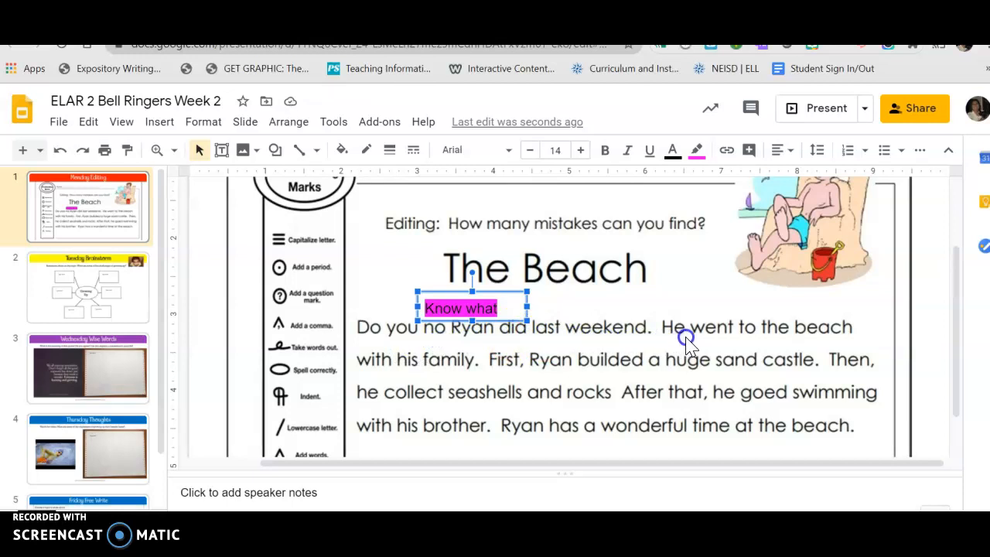
pyautogui.moveTo(400, 387)
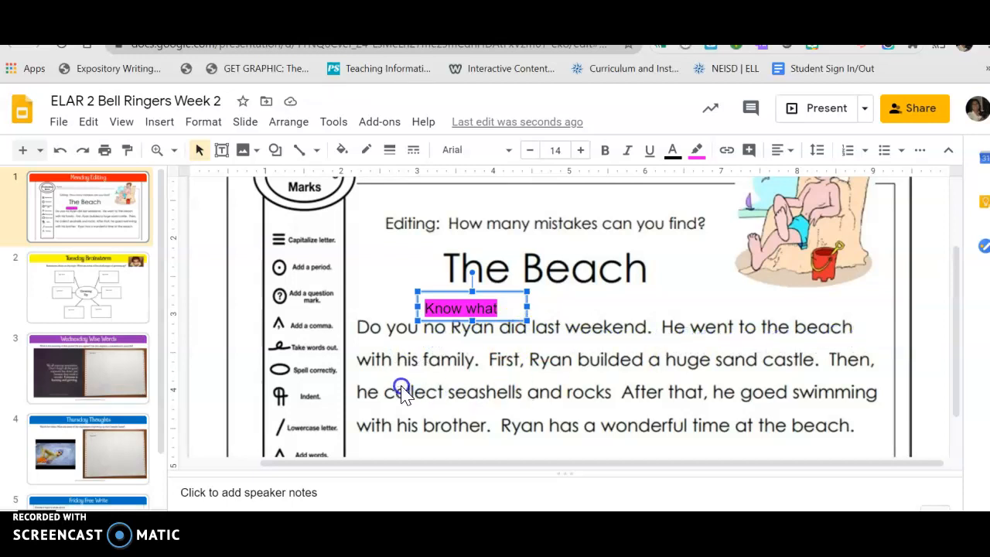
pyautogui.moveTo(467, 379)
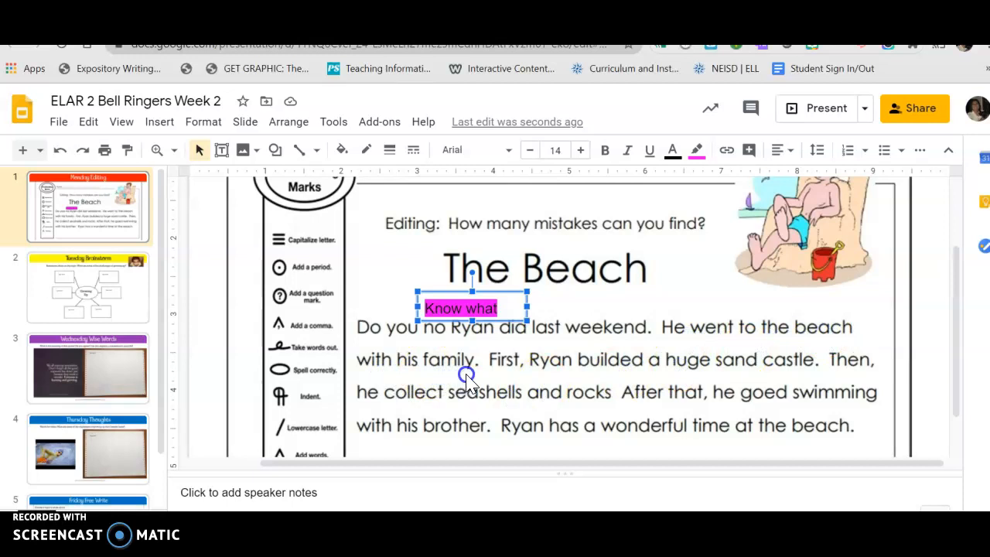
pyautogui.moveTo(523, 384)
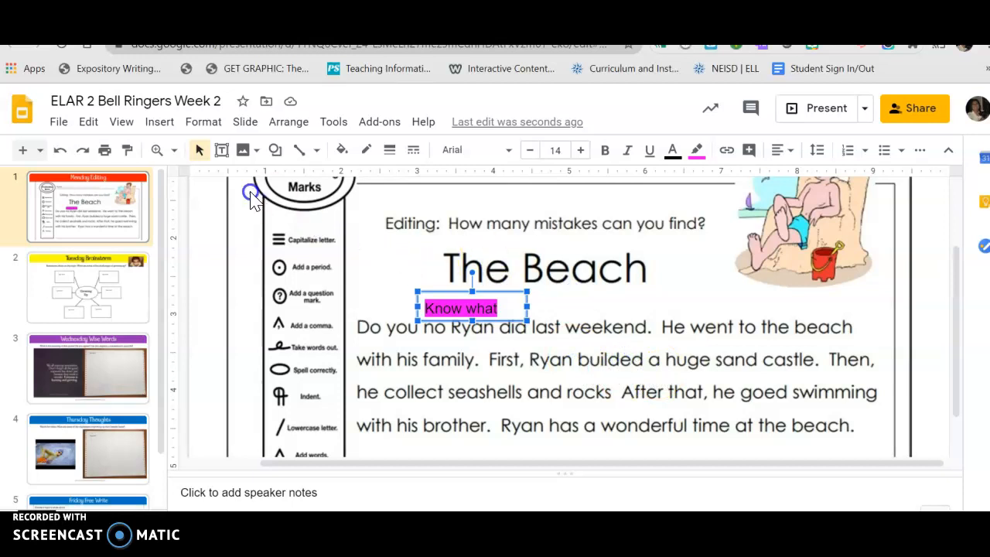
# Add a text box above 'builded' reading 'built' and highlight it pink.
pyautogui.click(221, 149)
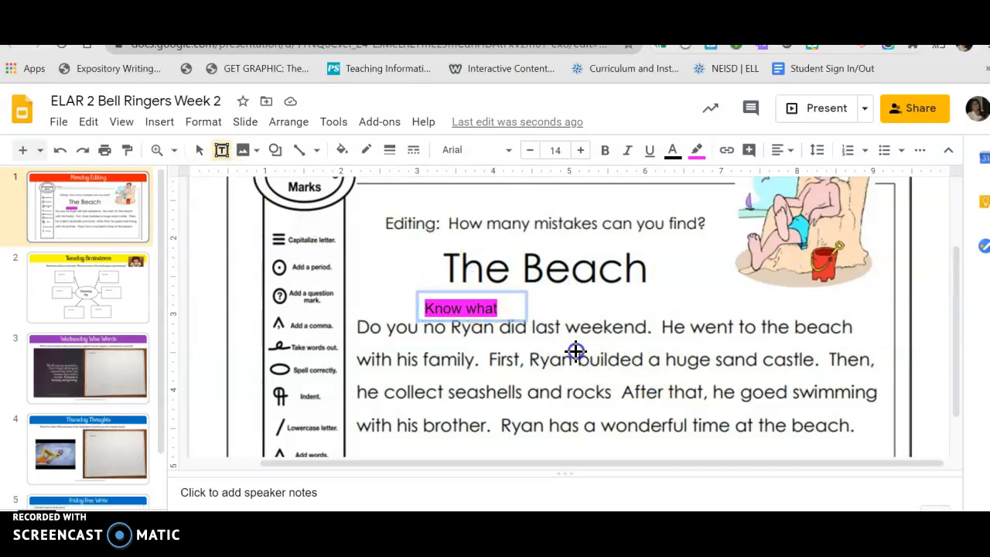
pyautogui.click(612, 359)
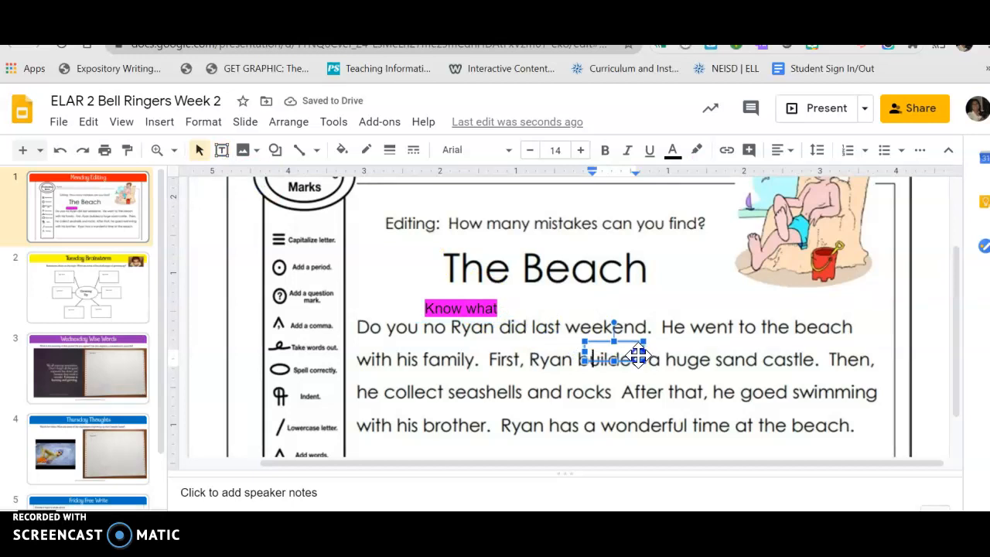
pyautogui.write('built')
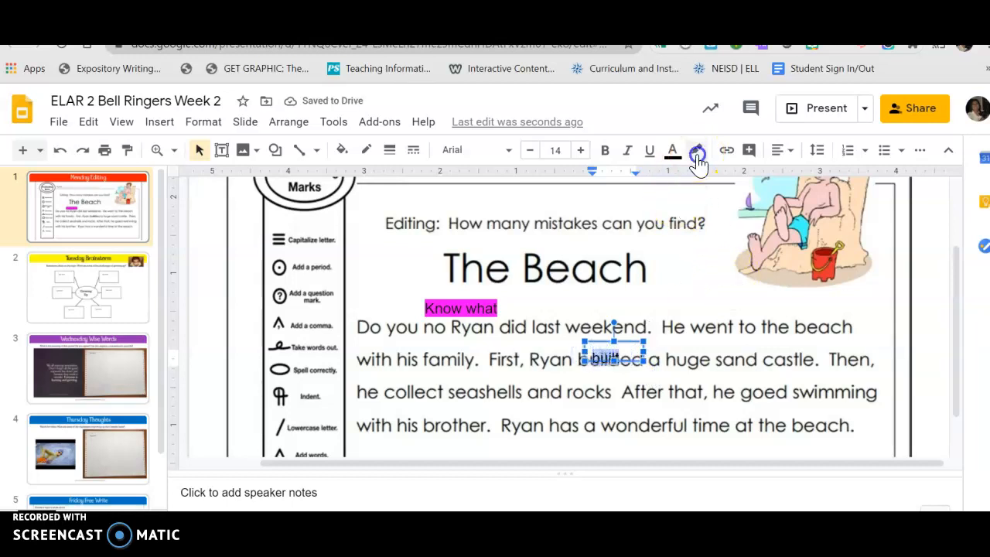
pyautogui.click(697, 150)
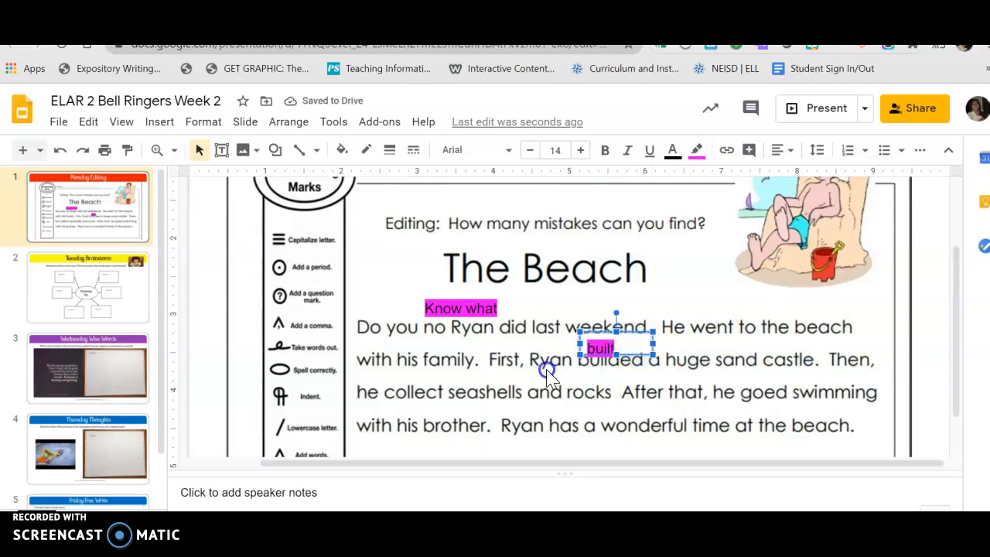
pyautogui.moveTo(671, 377)
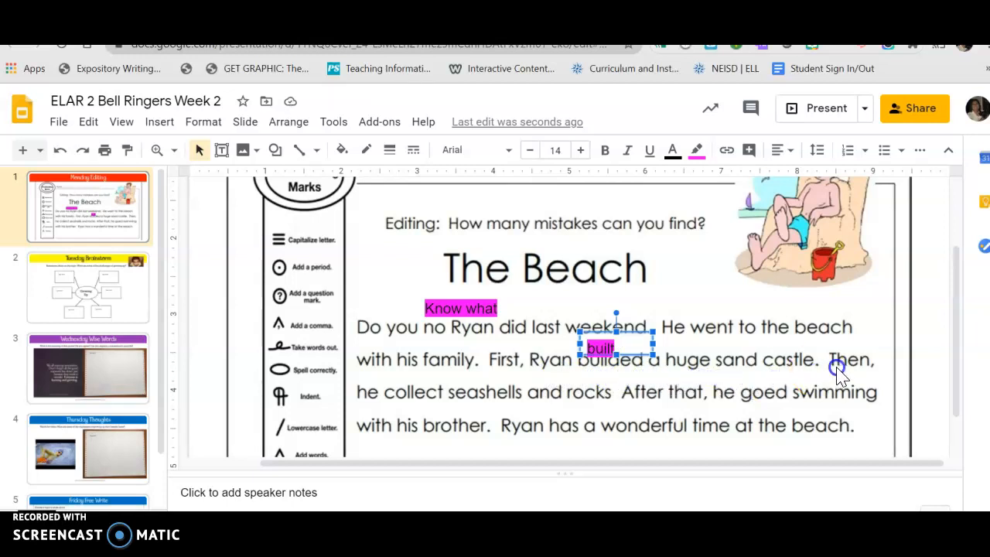
pyautogui.moveTo(452, 399)
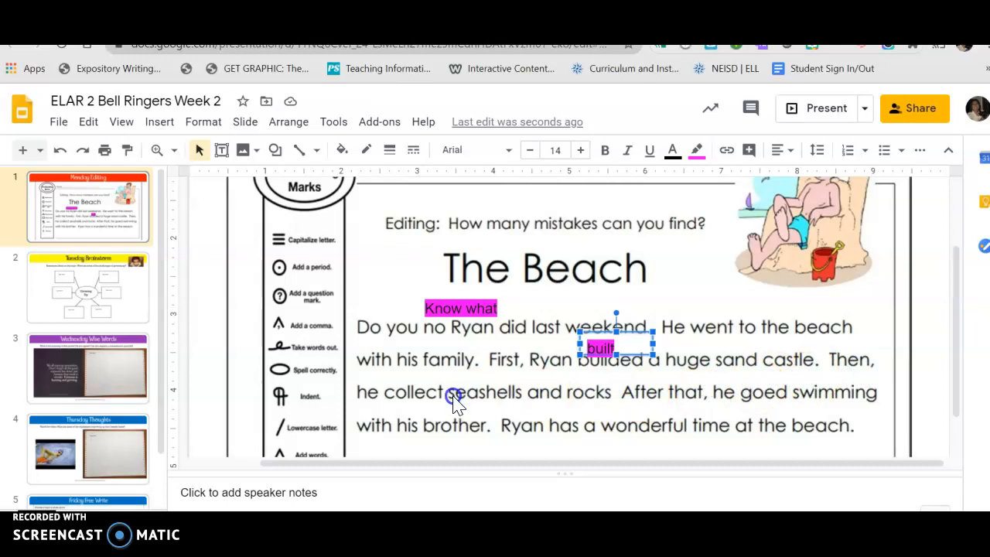
pyautogui.moveTo(549, 409)
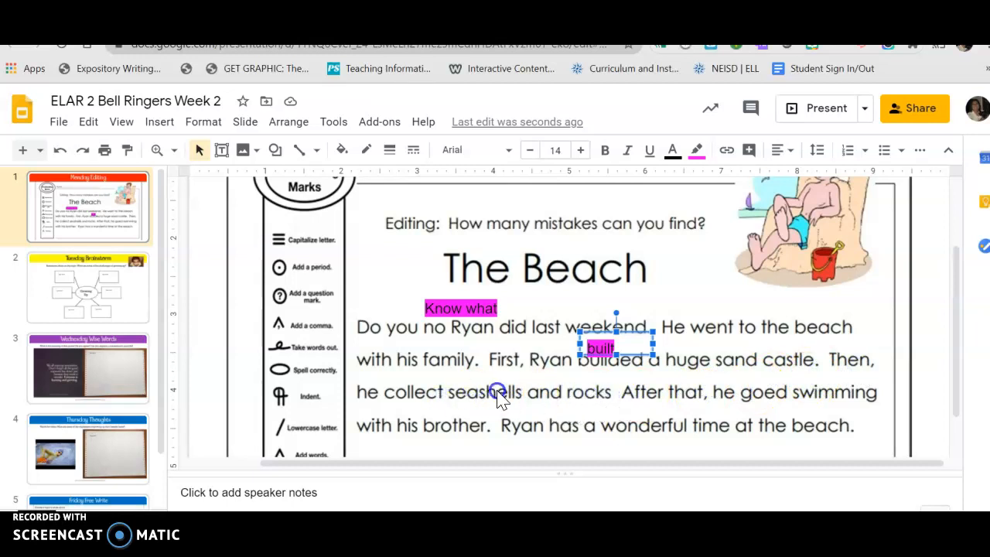
pyautogui.moveTo(427, 399)
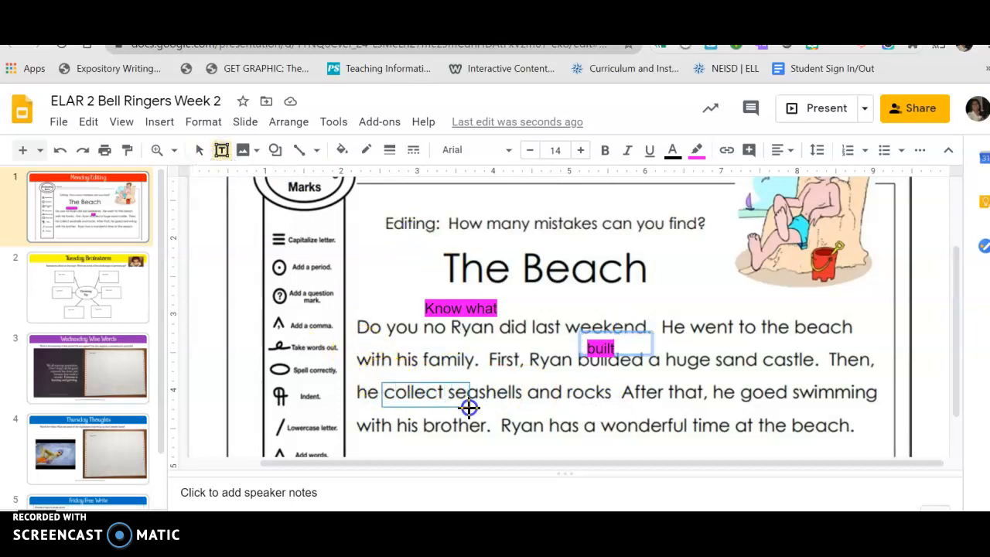
# Create a text box over the word 'collect' for the 'collected' correction.
pyautogui.click(424, 393)
pyautogui.write('collected')
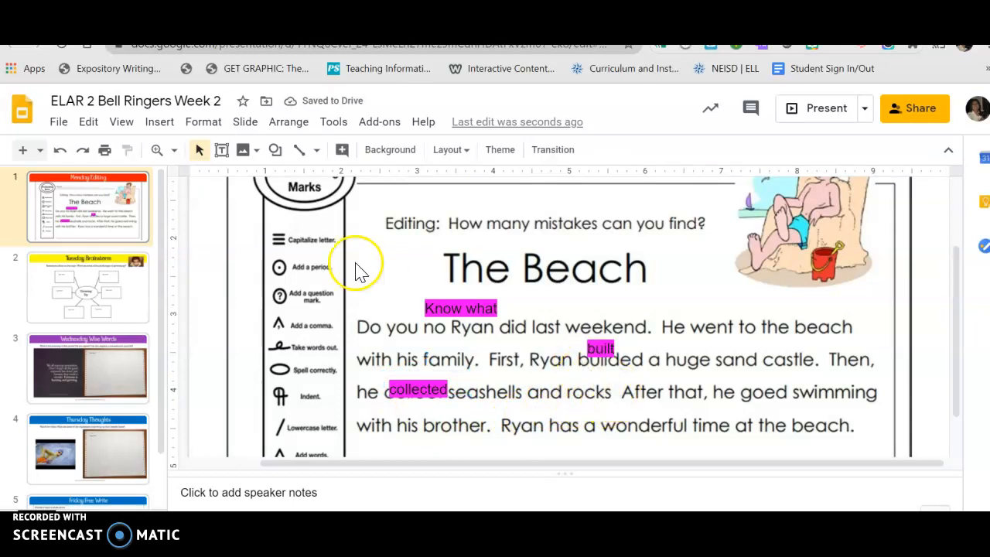
# Insert a small text box after 'rocks' for the missing period and highlight it pink.
pyautogui.click(223, 150)
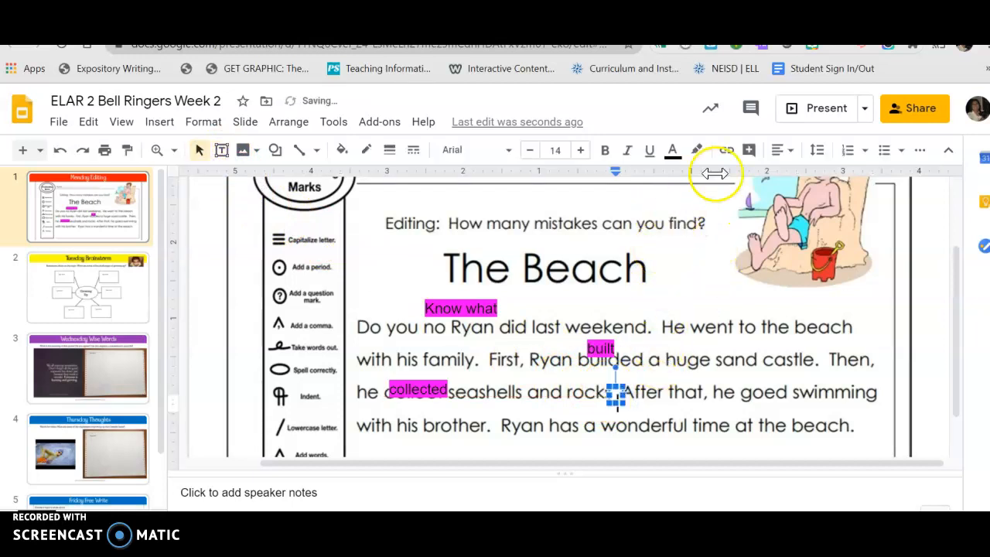
pyautogui.click(696, 150)
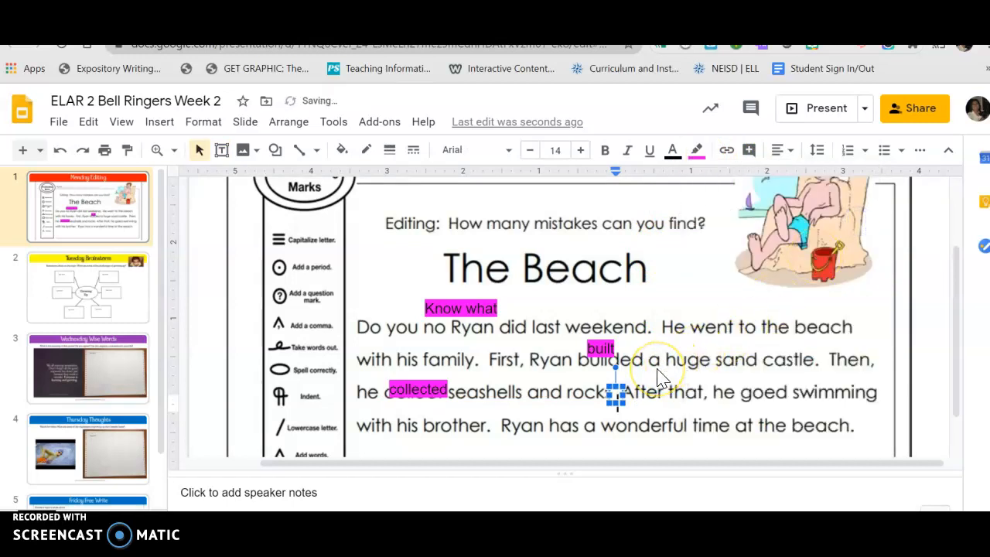
pyautogui.moveTo(662, 390)
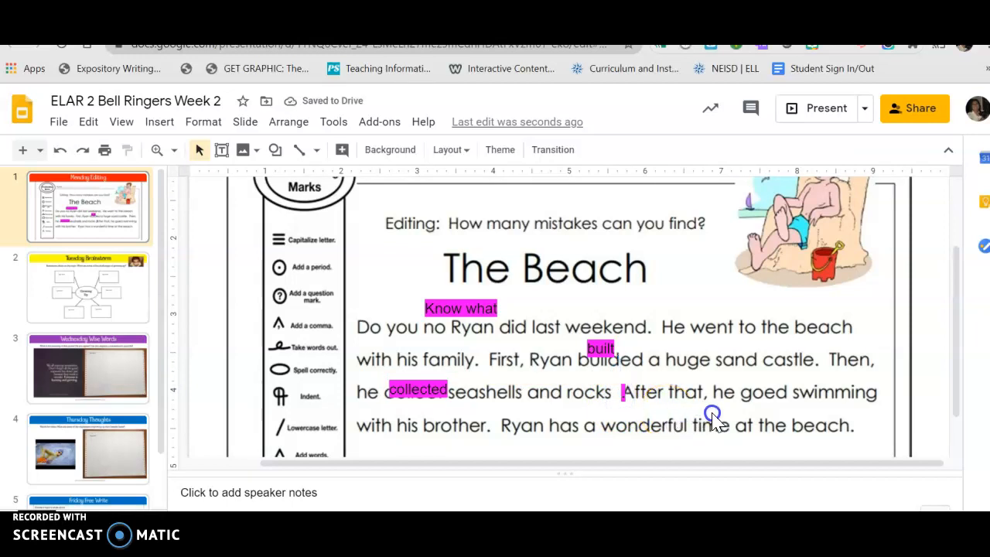
pyautogui.moveTo(786, 408)
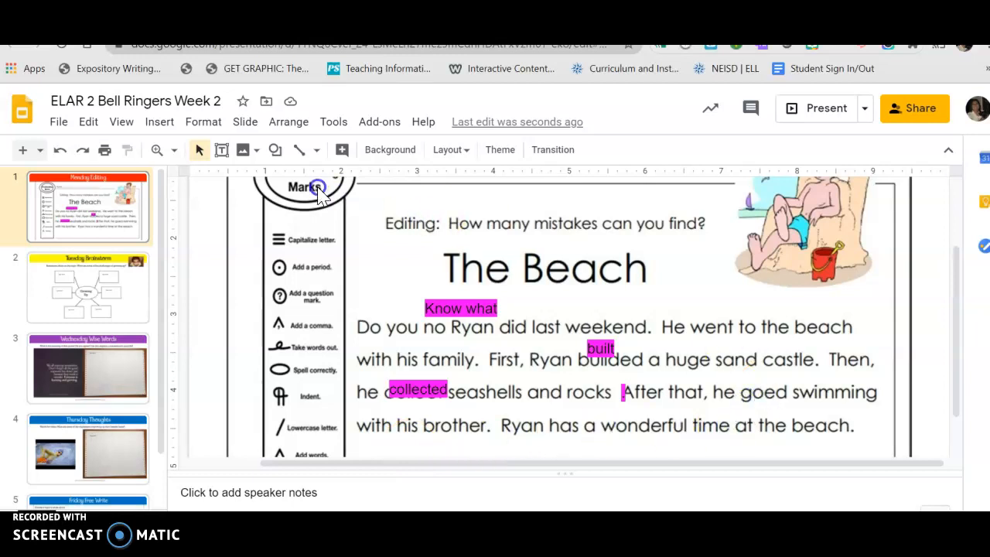
# Add a 'went' text box over 'goed' and apply pink highlight.
pyautogui.click(223, 148)
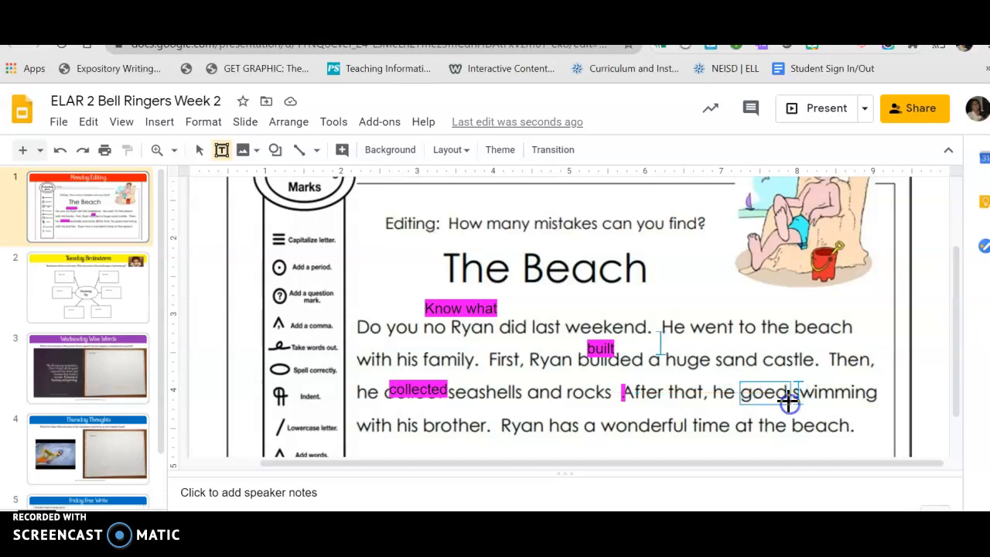
pyautogui.click(766, 393)
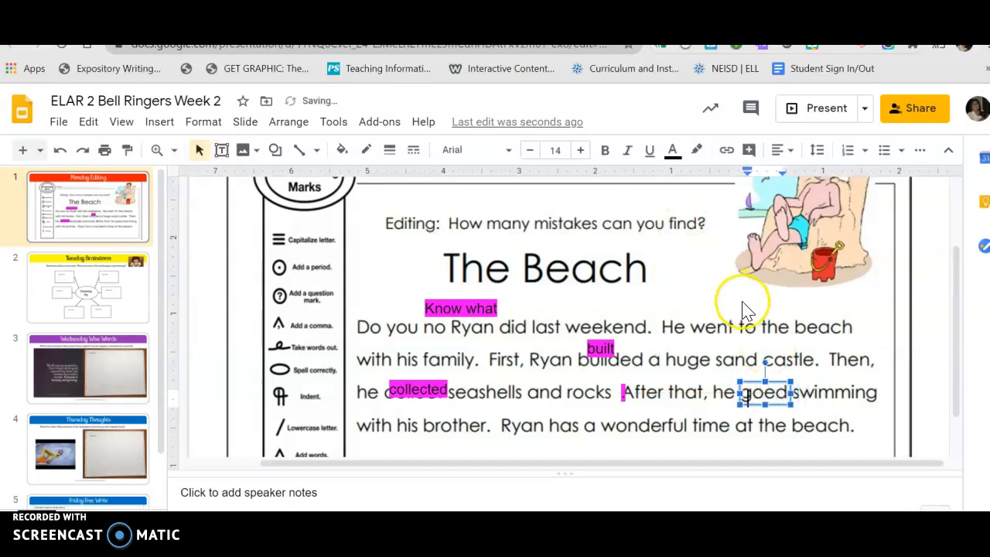
pyautogui.click(697, 148)
pyautogui.write('went')
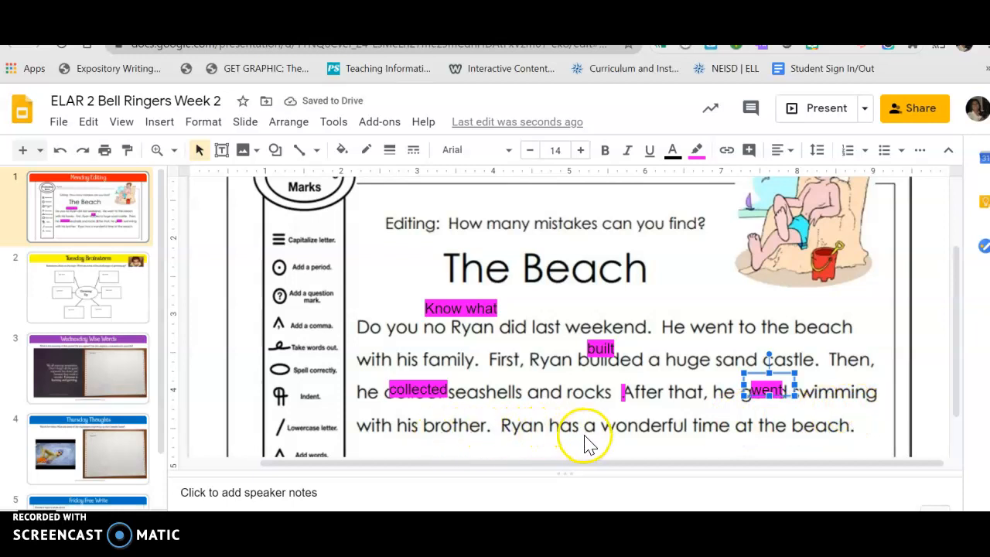
pyautogui.scroll(-3)
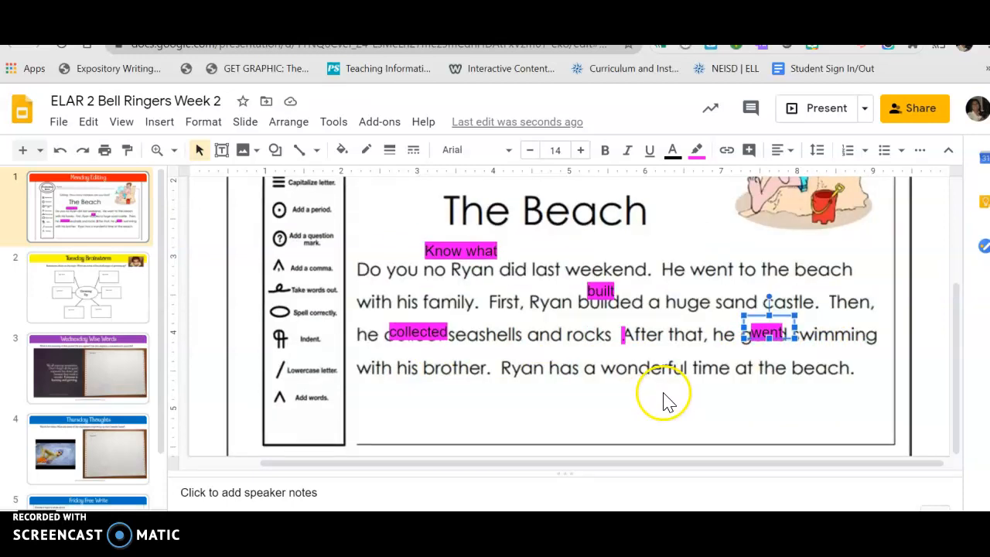
pyautogui.moveTo(764, 390)
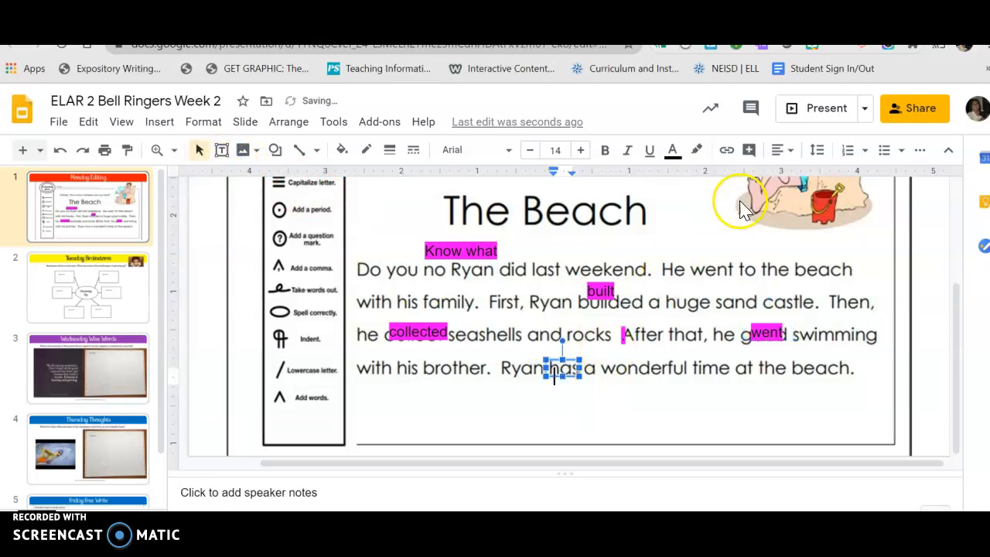
# Apply pink highlight to the 'had' correction above 'has'.
pyautogui.click(696, 151)
pyautogui.write('had')
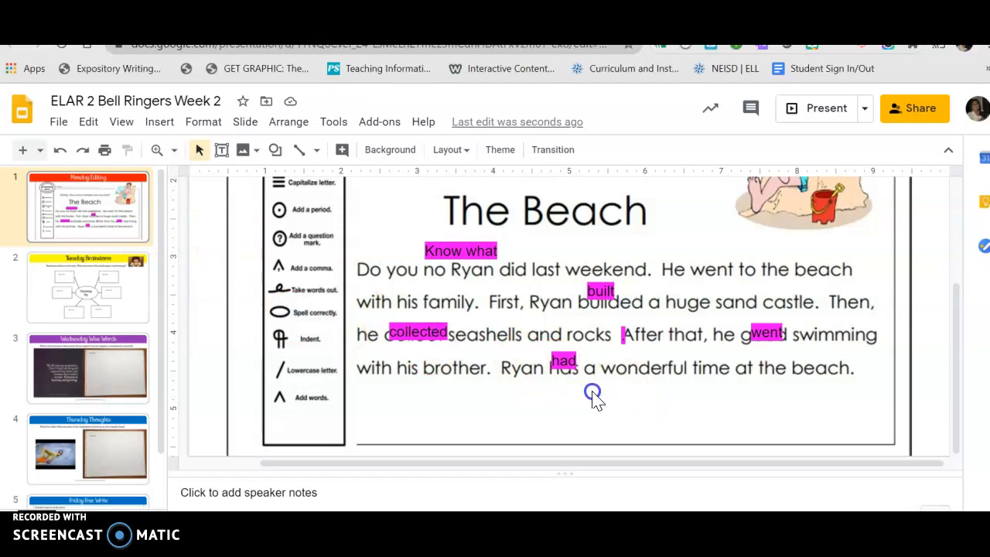
pyautogui.moveTo(647, 402)
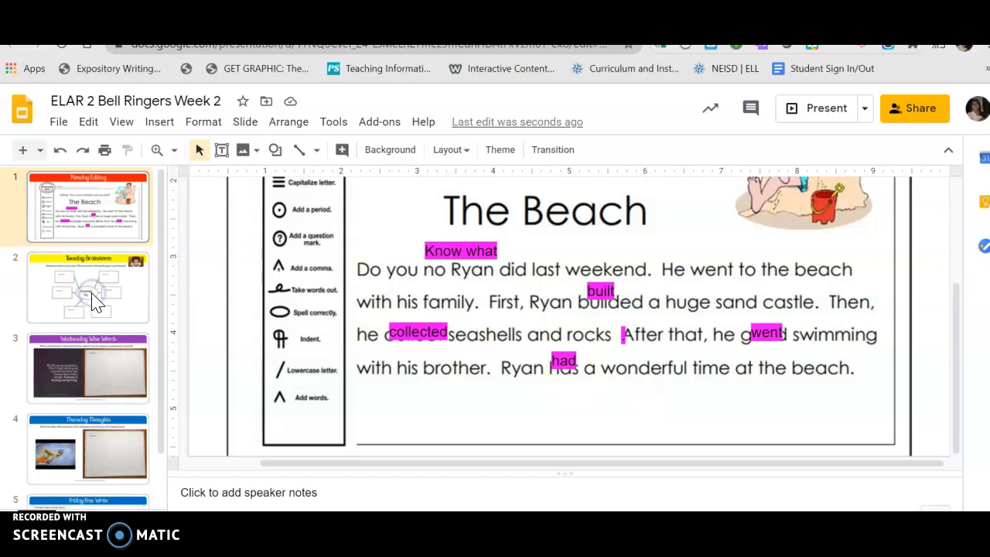
pyautogui.click(86, 287)
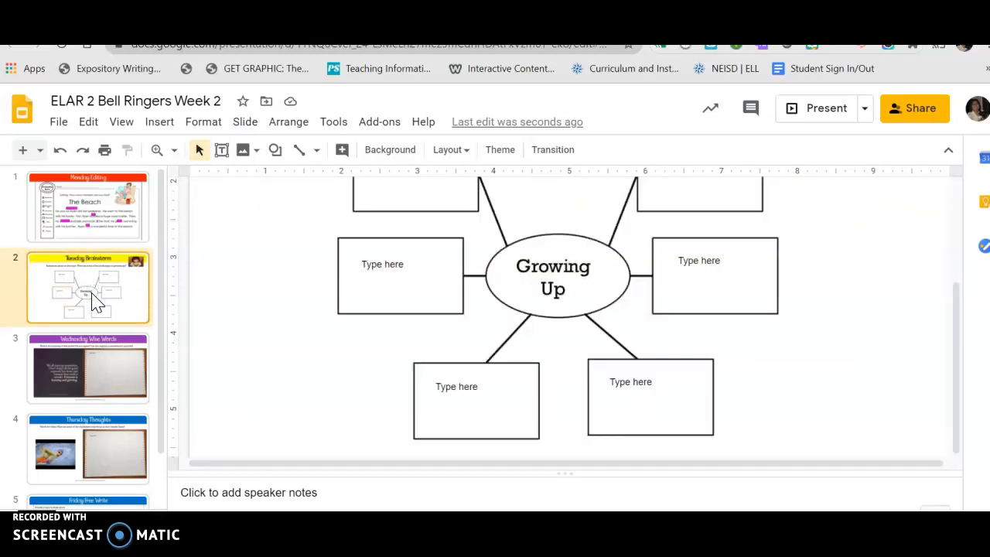
pyautogui.click(87, 206)
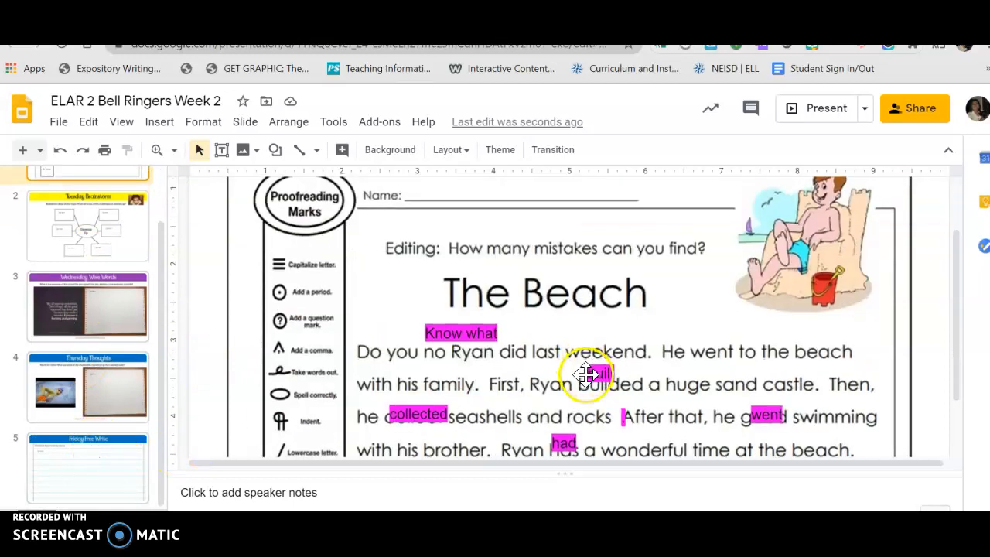
pyautogui.scroll(-3)
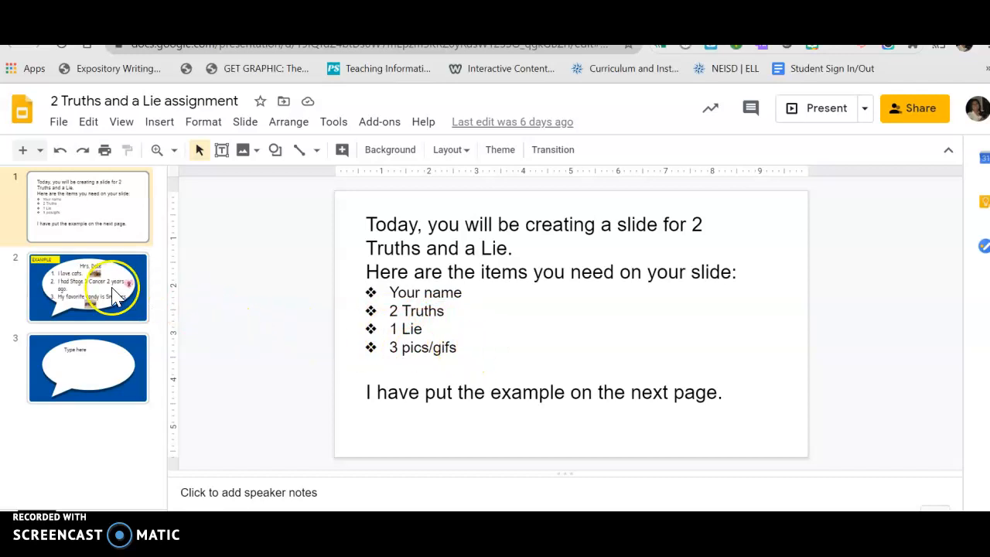
# View the Mrs. Dale example slide and select its candy picture.
pyautogui.click(88, 287)
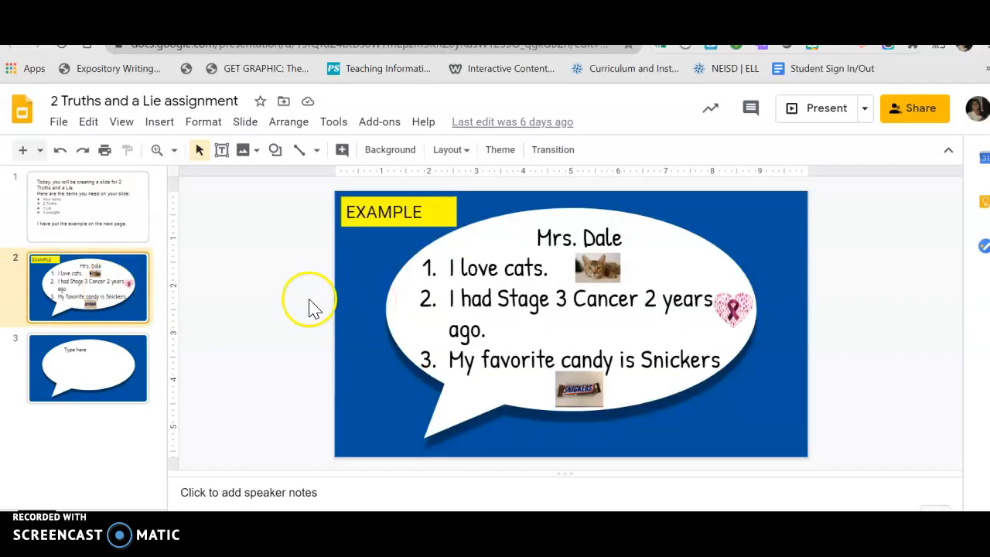
pyautogui.moveTo(580, 279)
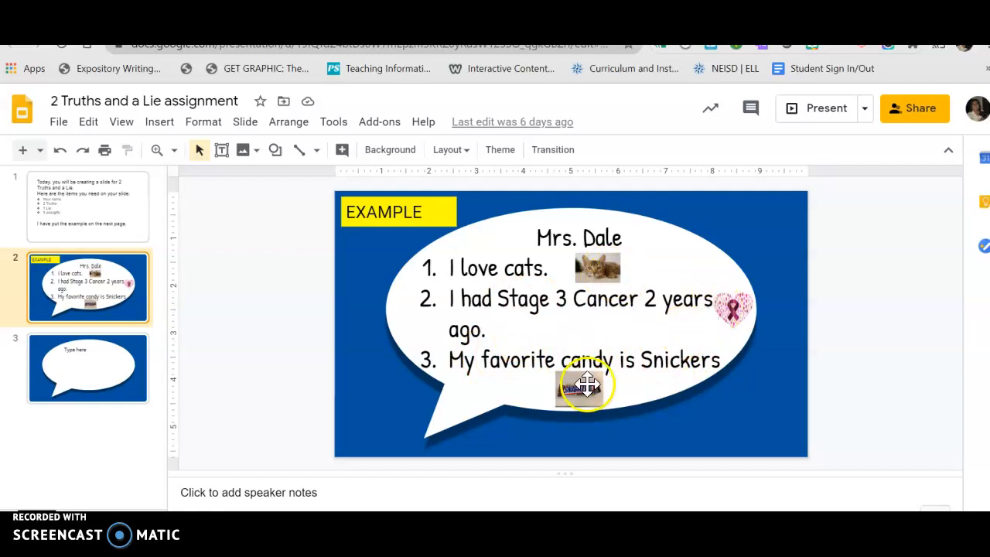
pyautogui.click(88, 368)
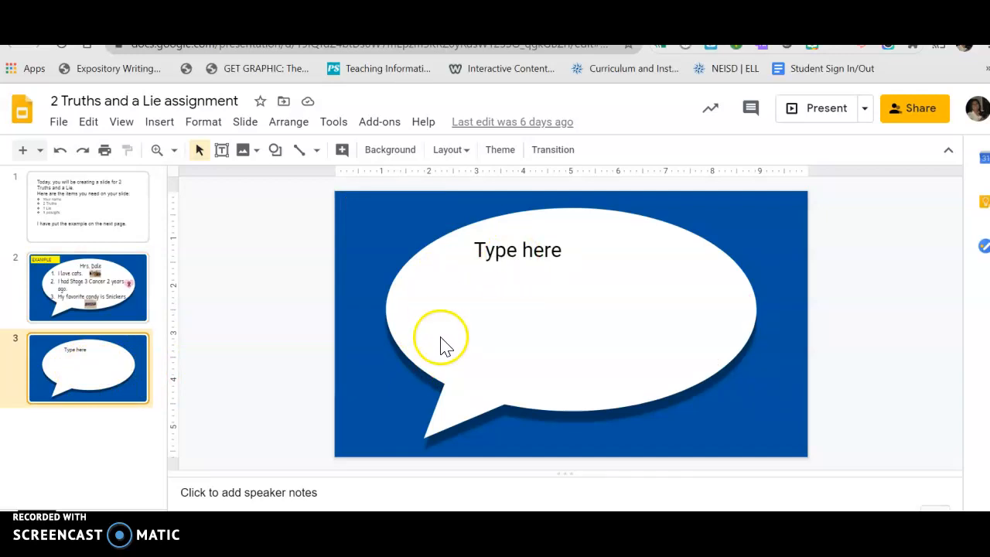
pyautogui.moveTo(710, 364)
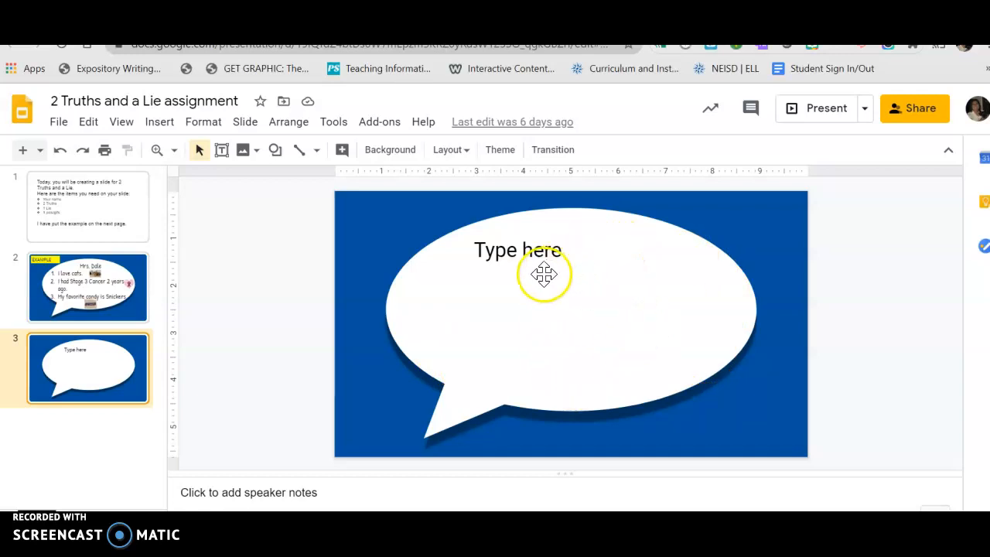
pyautogui.moveTo(653, 316)
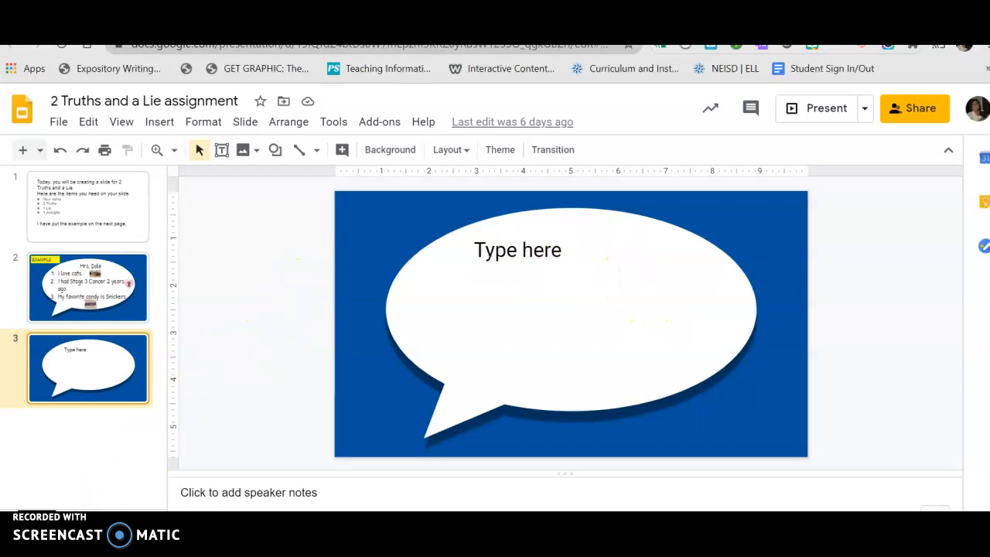
pyautogui.moveTo(49, 461)
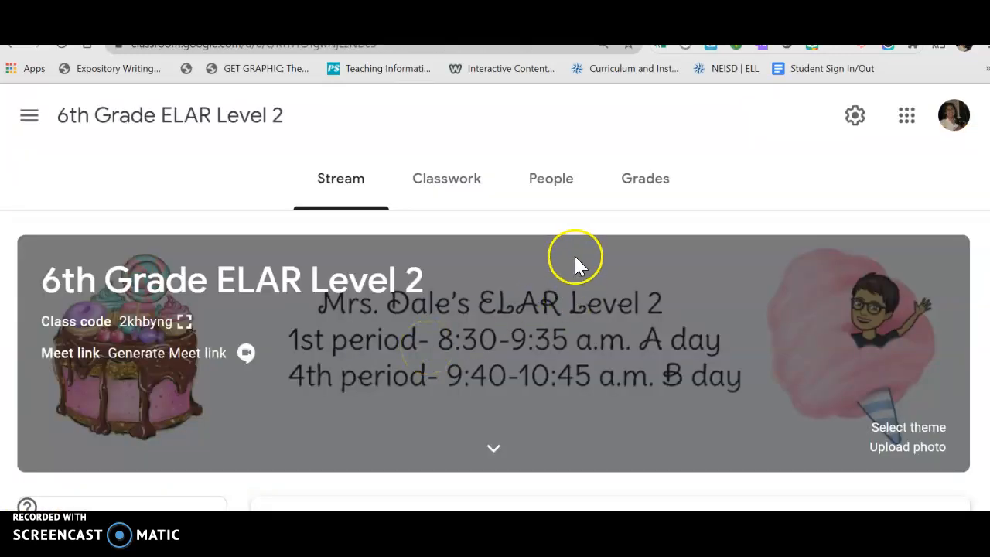
pyautogui.moveTo(570, 277)
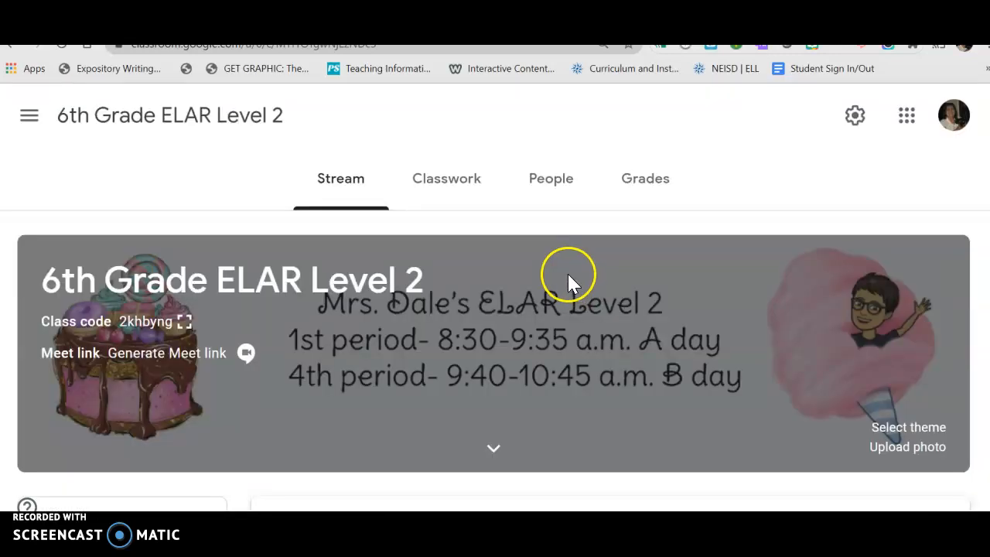
pyautogui.moveTo(579, 317)
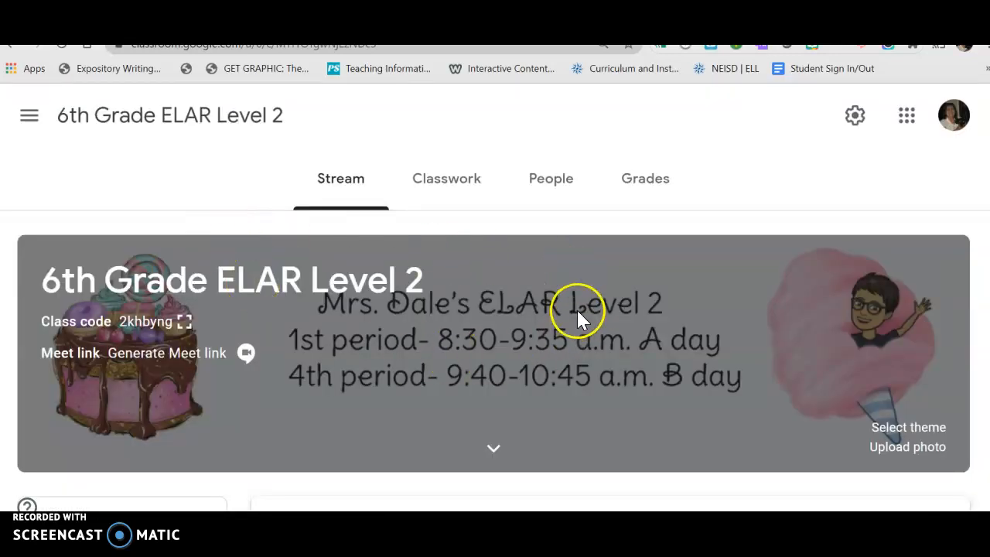
pyautogui.moveTo(256, 147)
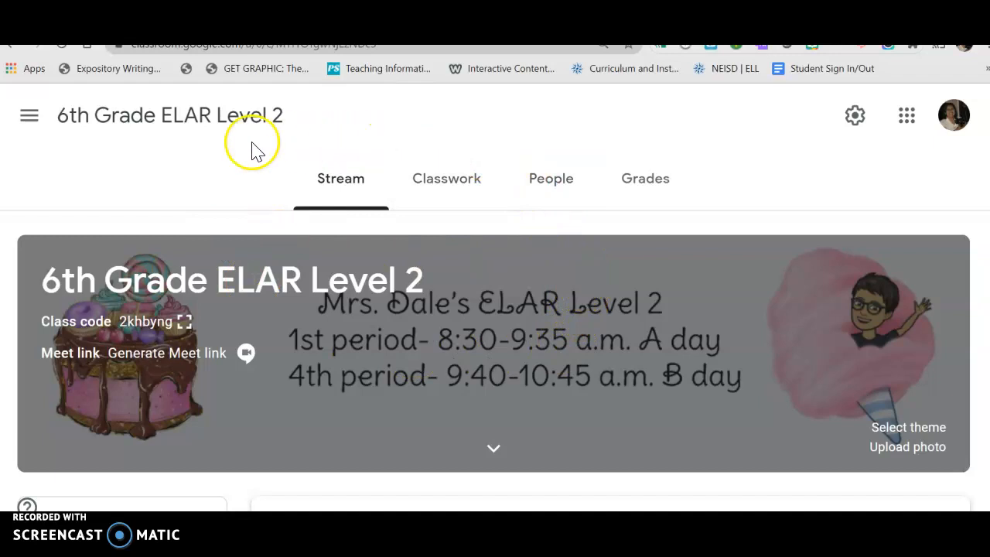
pyautogui.moveTo(28, 115)
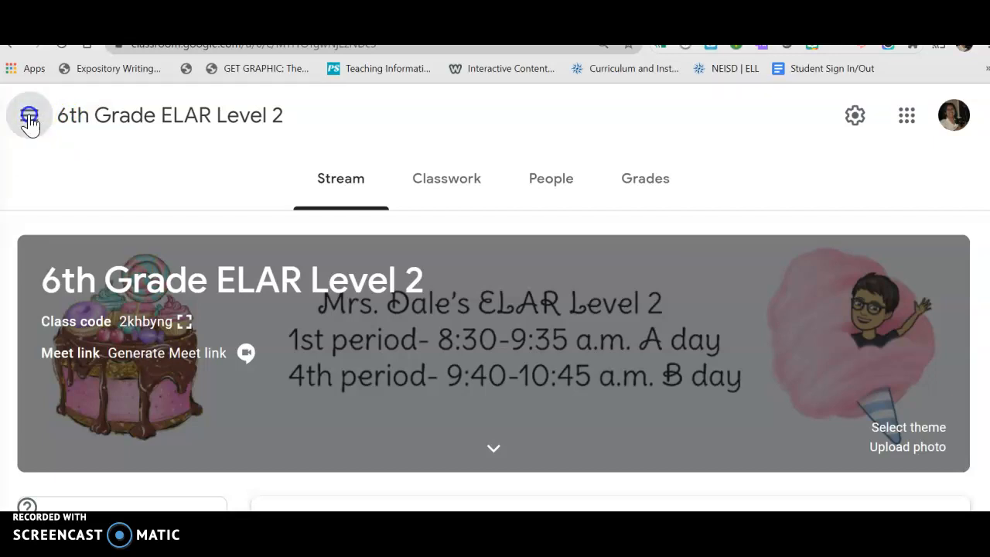
# Show the side drawer of taught and enrolled classes down to the Enrolled section.
pyautogui.click(29, 115)
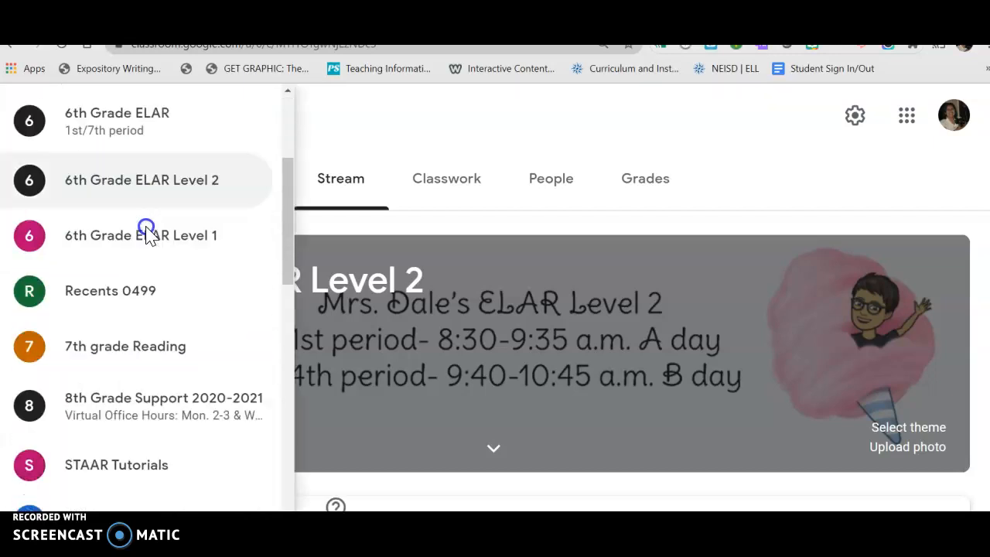
pyautogui.scroll(-3)
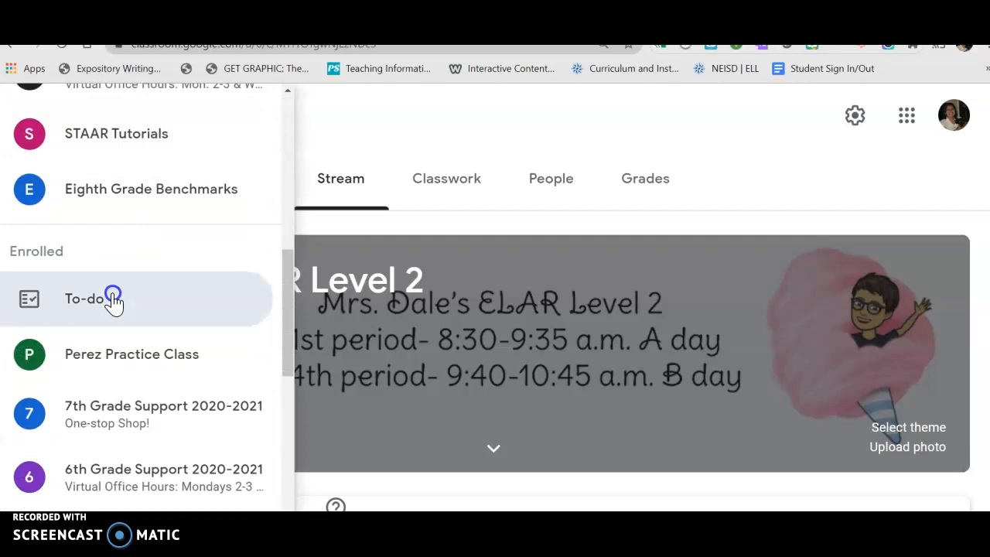
# Show the To-do page's Missing work list with last week's three overdue items.
pyautogui.click(85, 298)
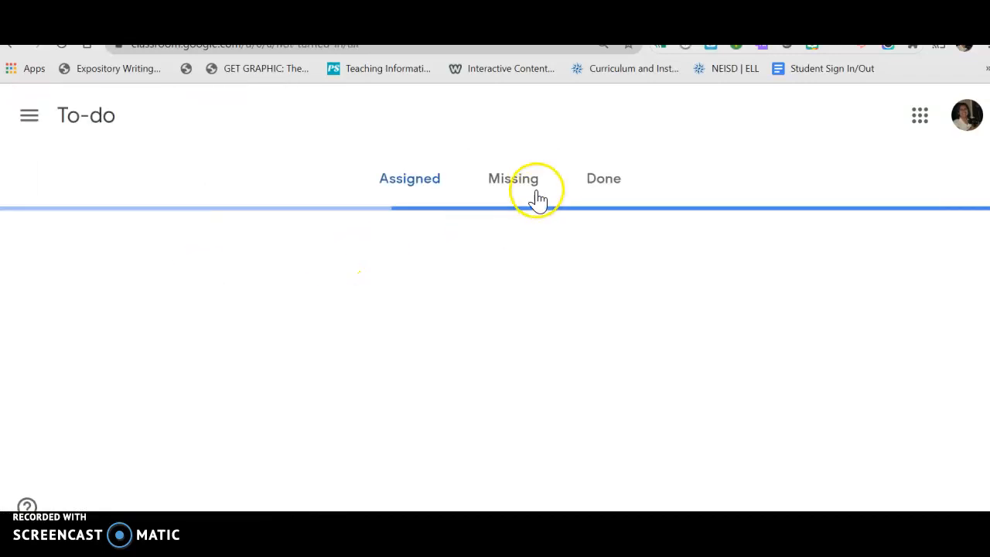
pyautogui.click(507, 178)
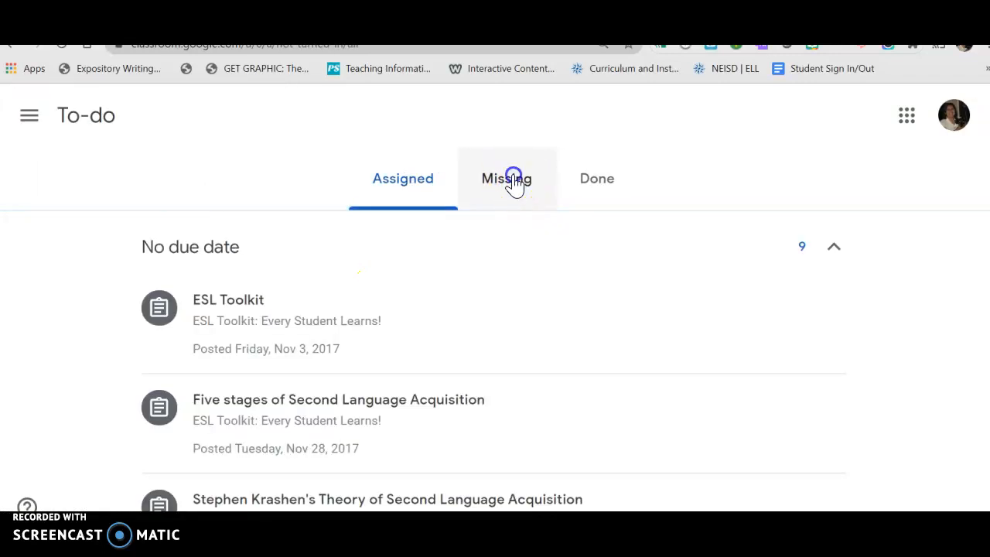
pyautogui.click(508, 178)
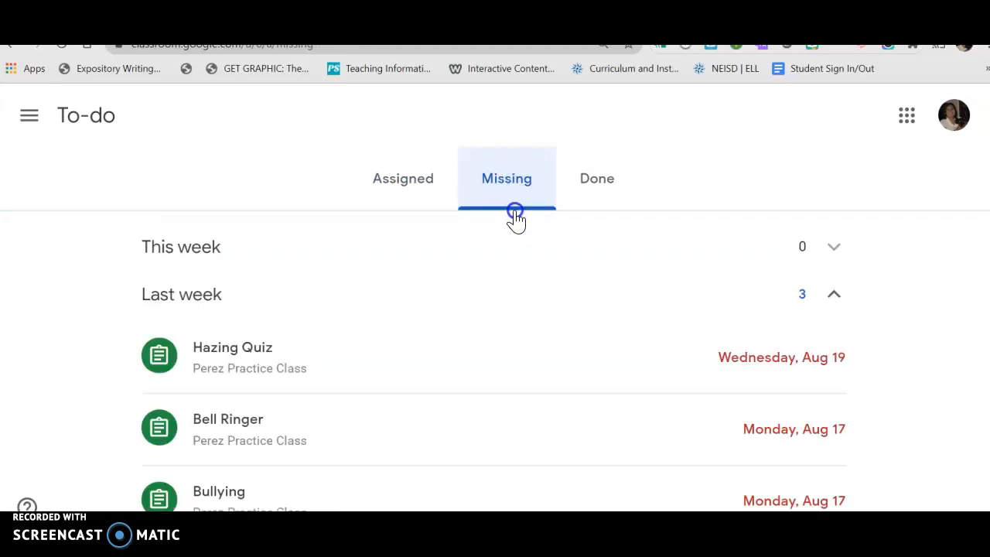
pyautogui.scroll(-3)
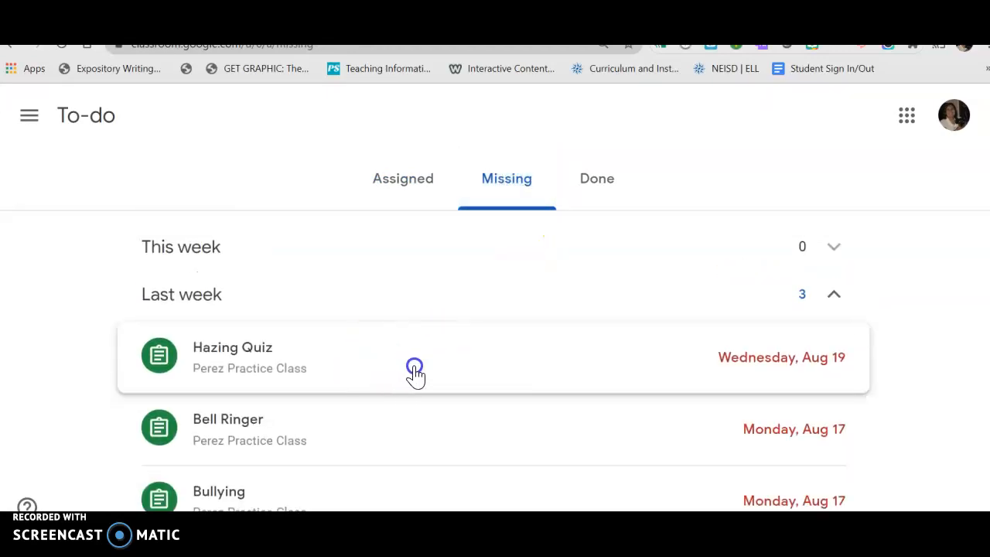
pyautogui.moveTo(473, 311)
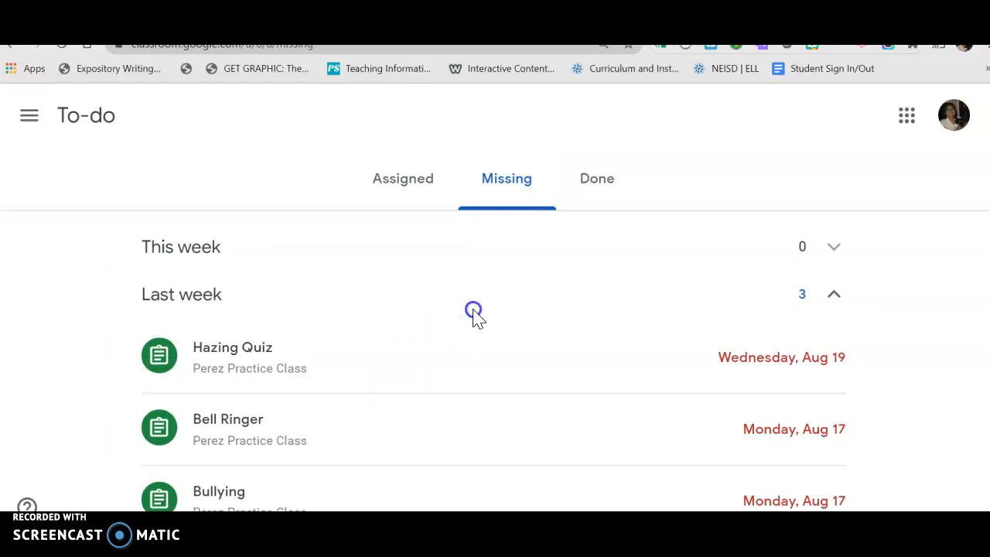
pyautogui.scroll(-3)
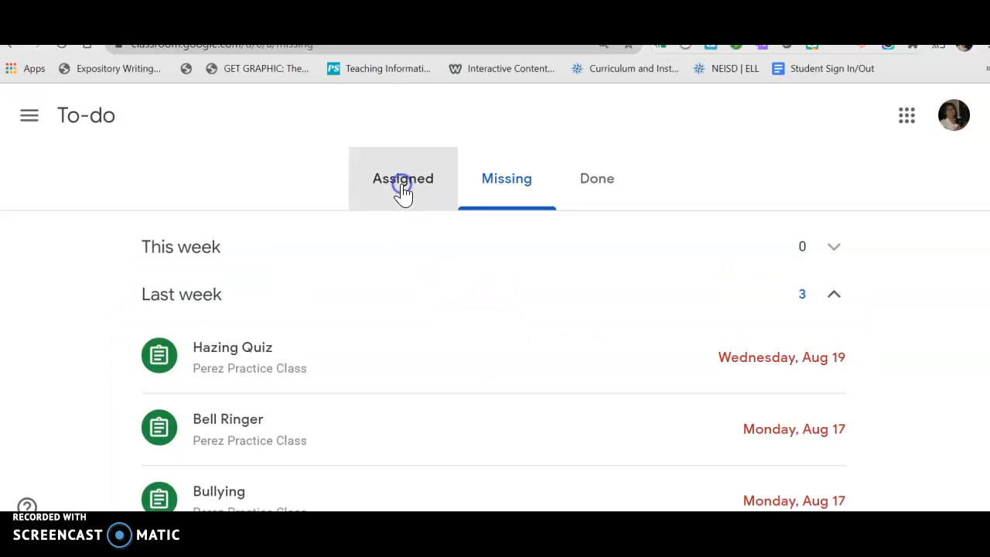
# Briefly view the Assigned list, then return to the Missing list.
pyautogui.click(402, 178)
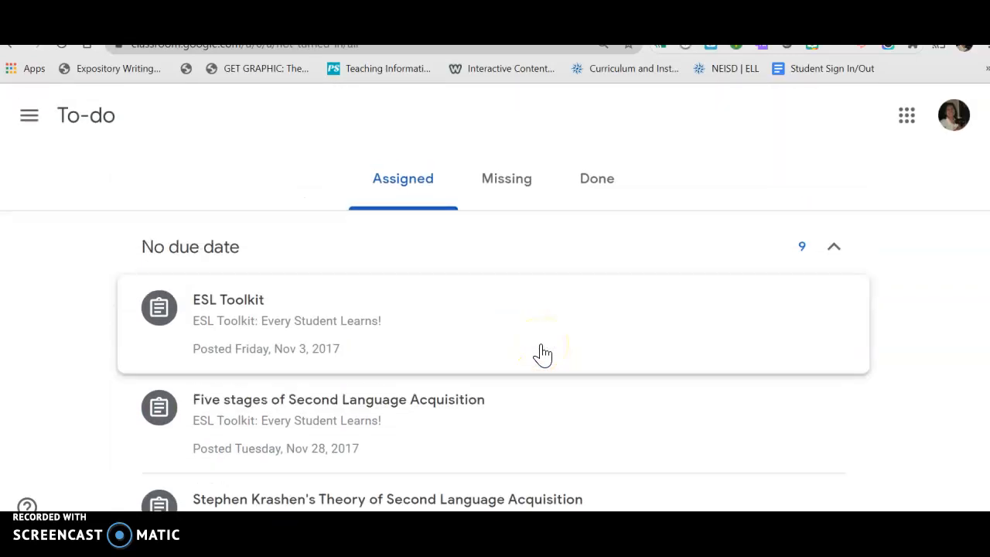
pyautogui.moveTo(495, 294)
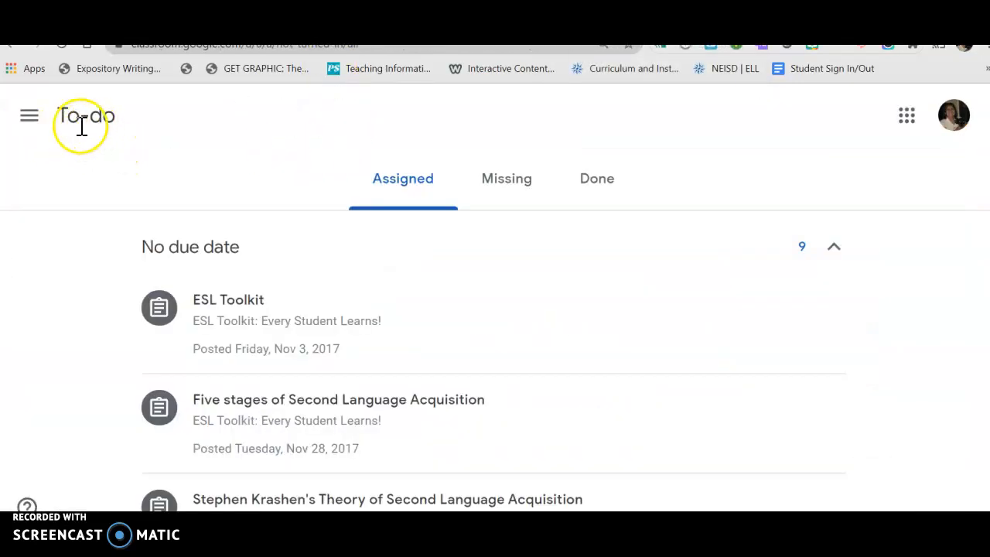
pyautogui.click(508, 178)
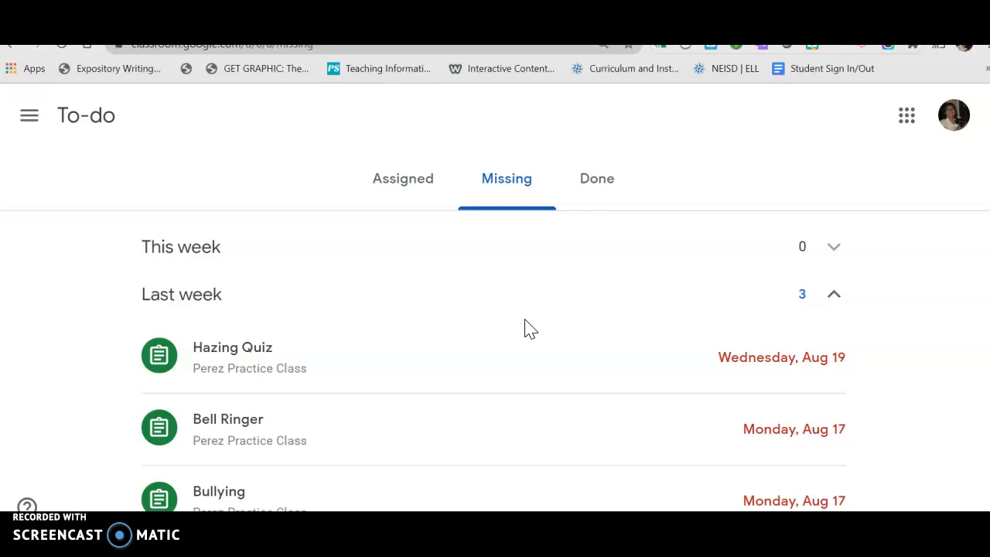
pyautogui.moveTo(399, 406)
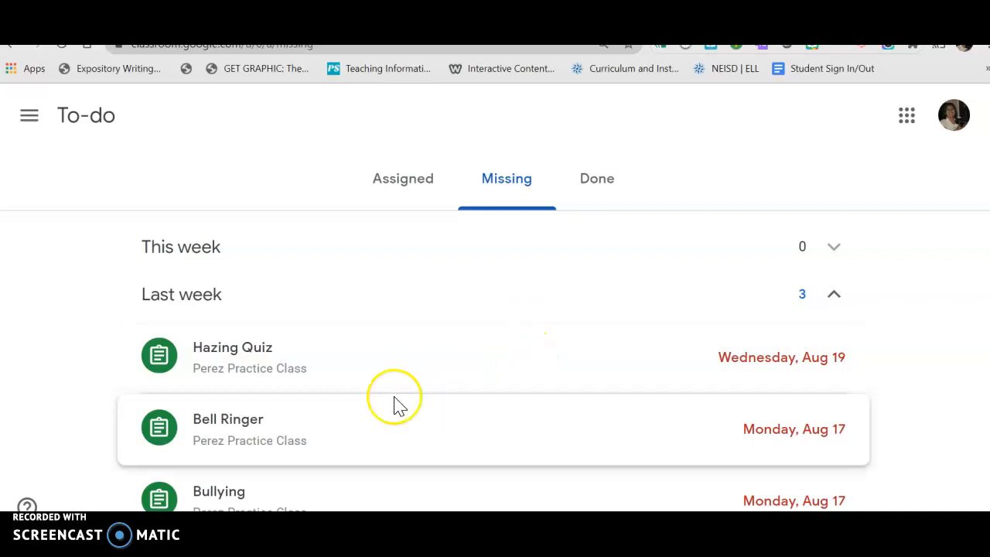